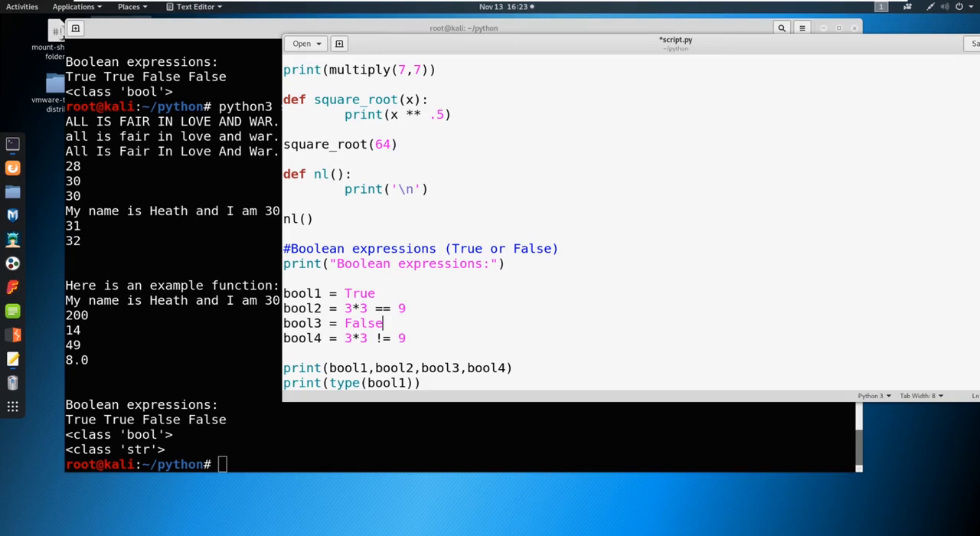
mouse_move(651, 348)
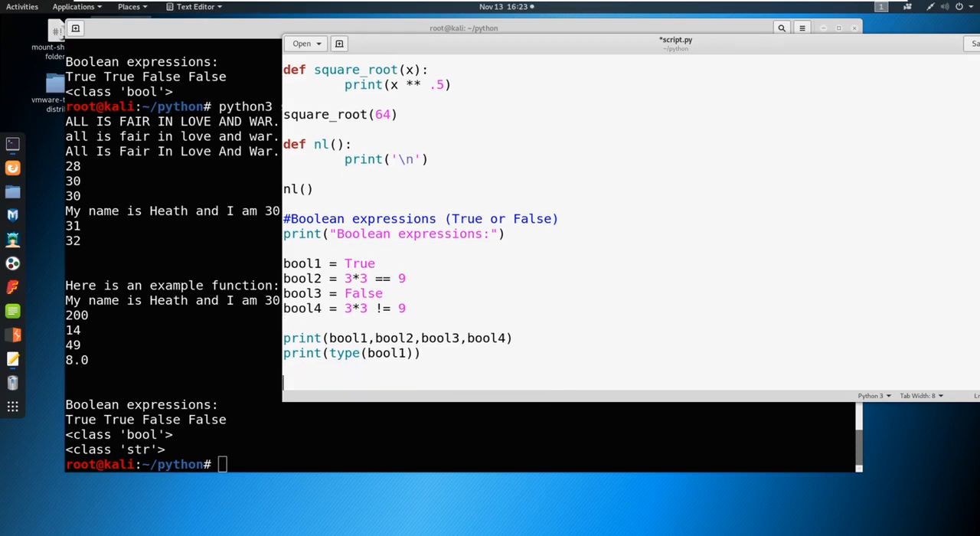
Add nl() and a '#Relational and Boolean operators' comment below print(type(bool1))
type("#")
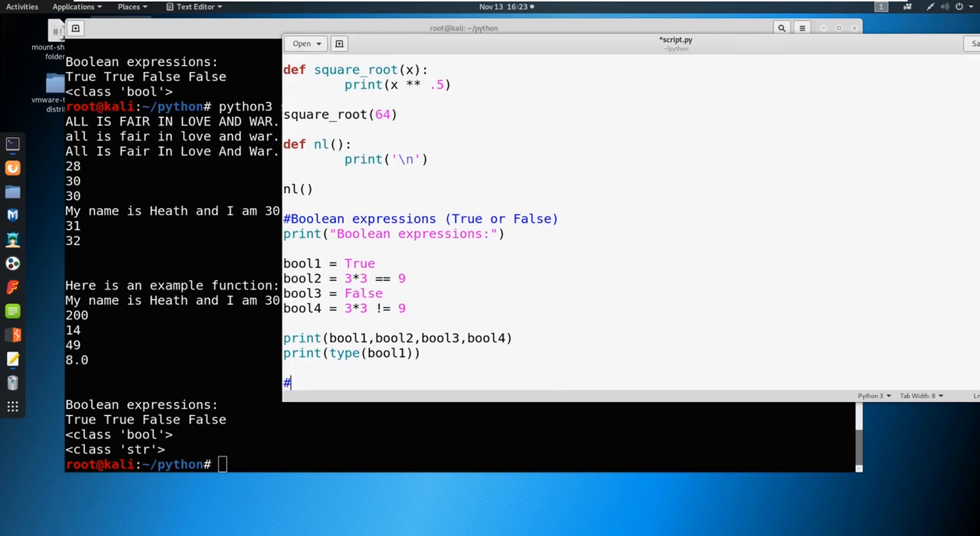
type("Relat")
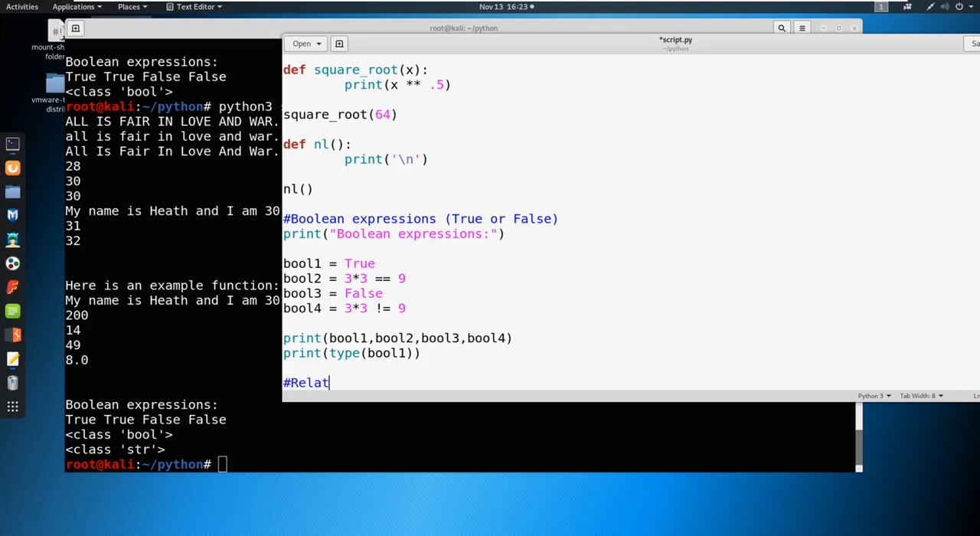
type("ional and Boo")
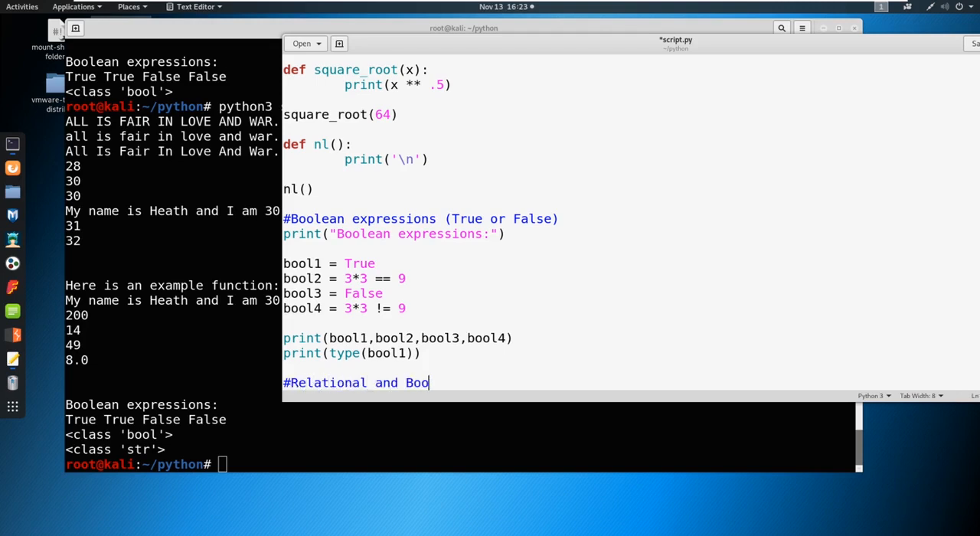
type("lean operator")
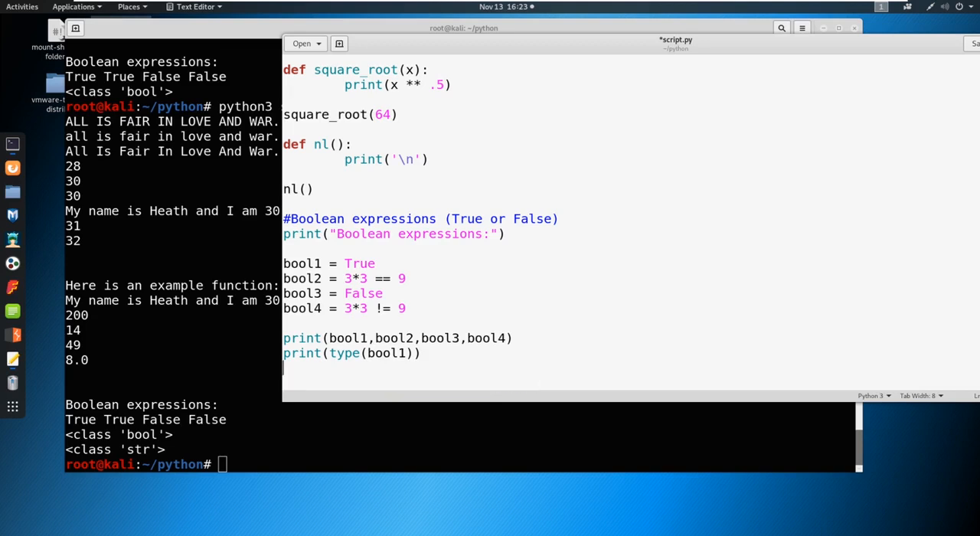
type("nl")
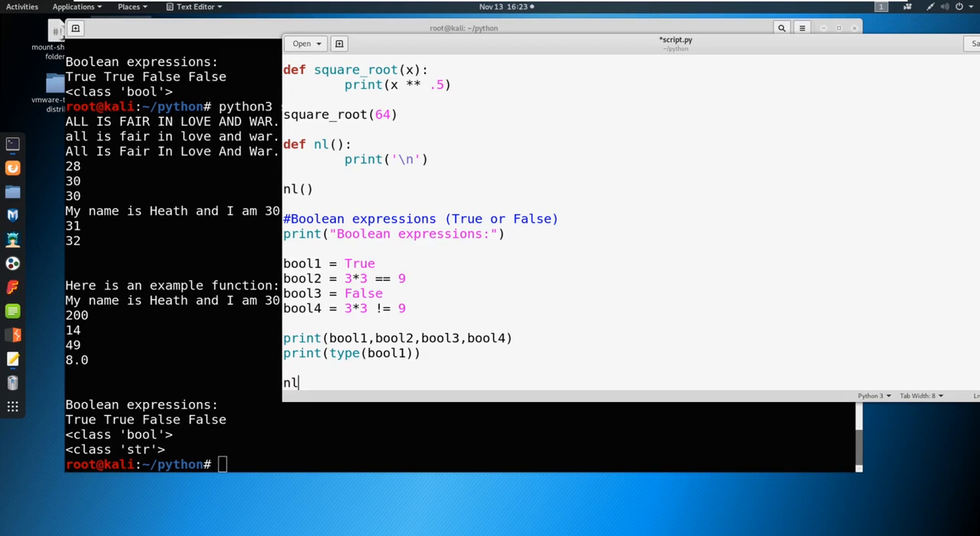
type("#Relational and Boolean operators")
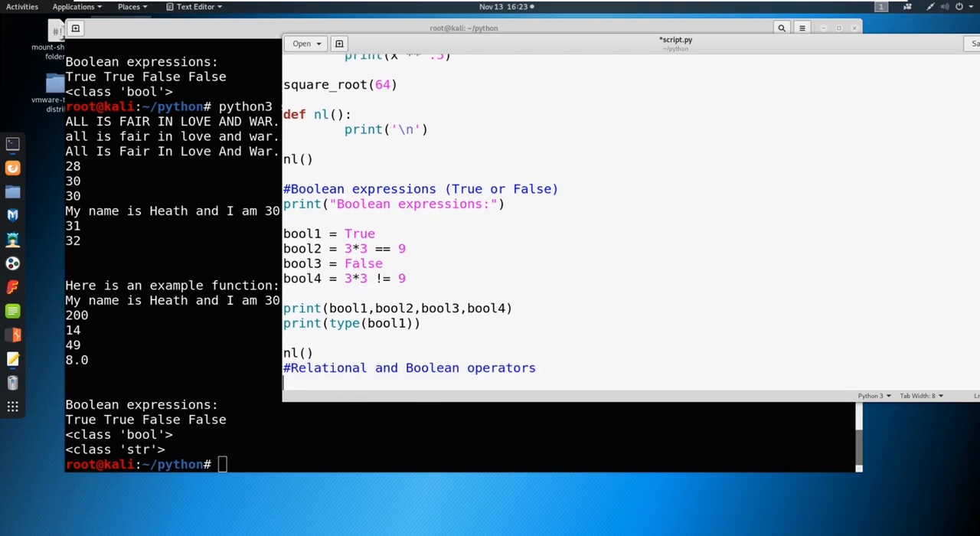
Type greater_than = 7 > 5 under the operators comment
type("g")
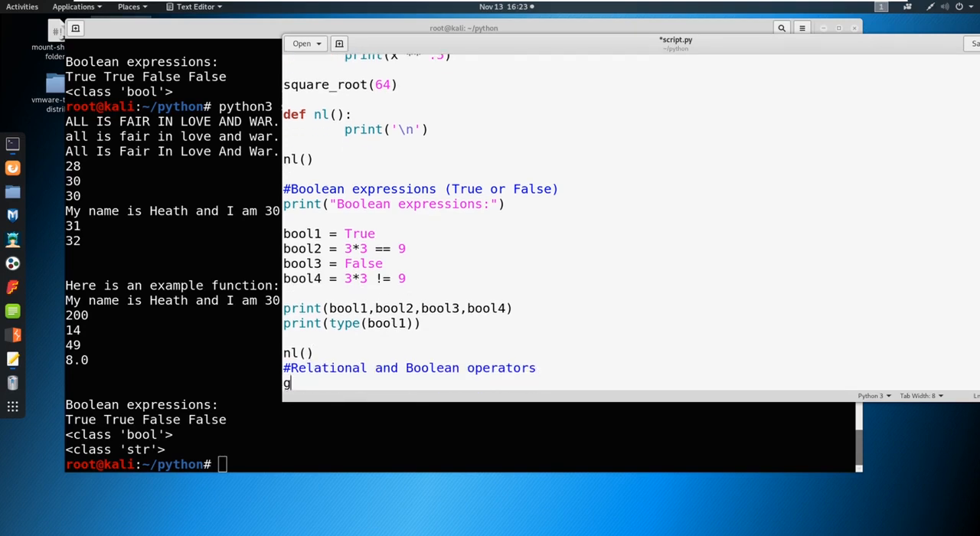
type("reater_")
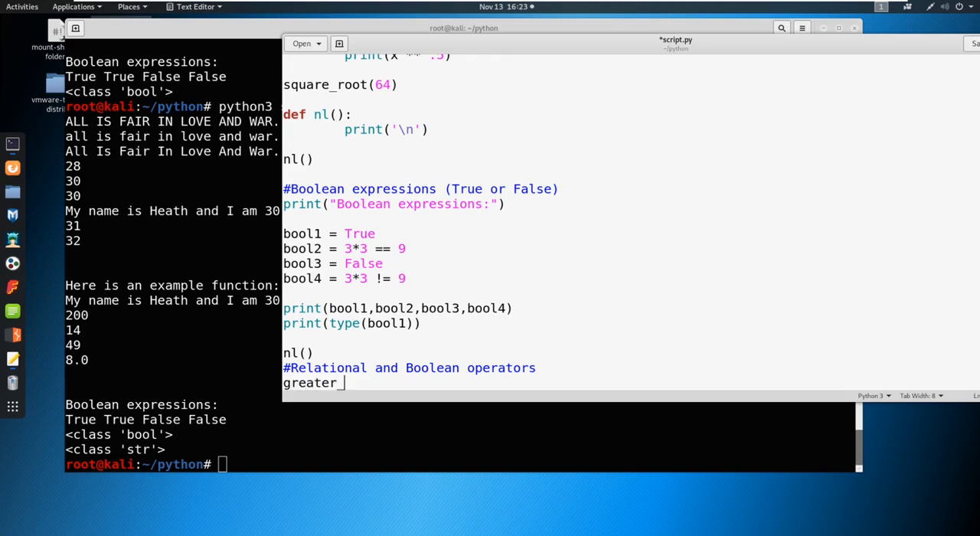
type("than =")
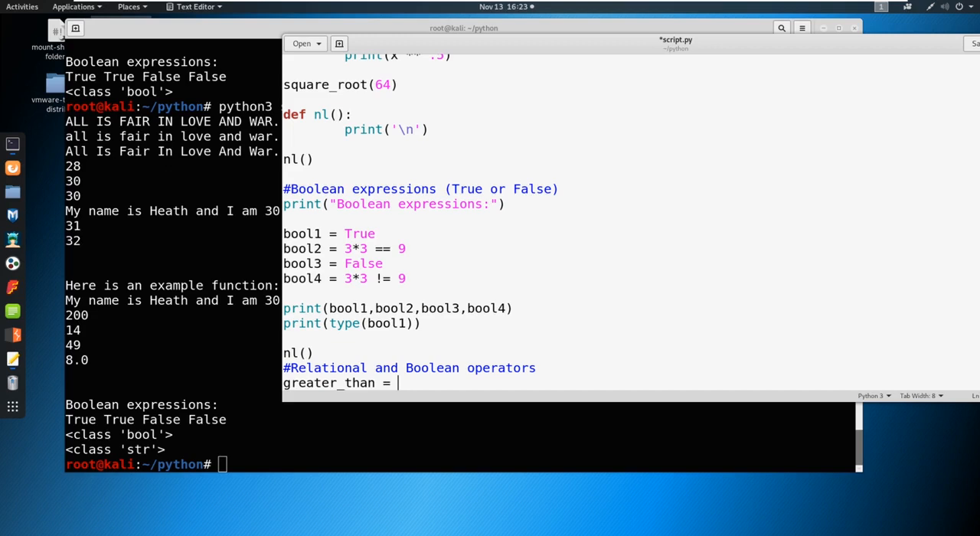
type("7 >")
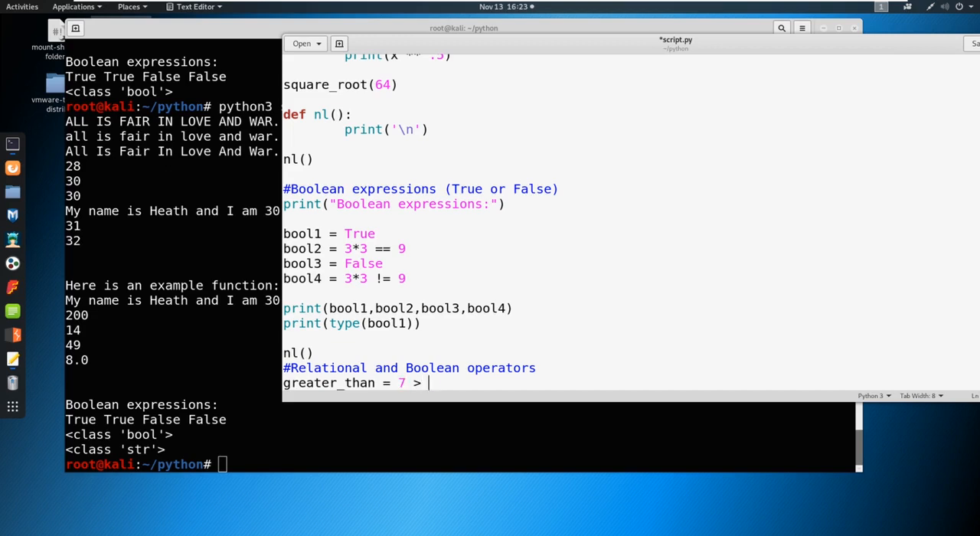
type("5")
type("less")
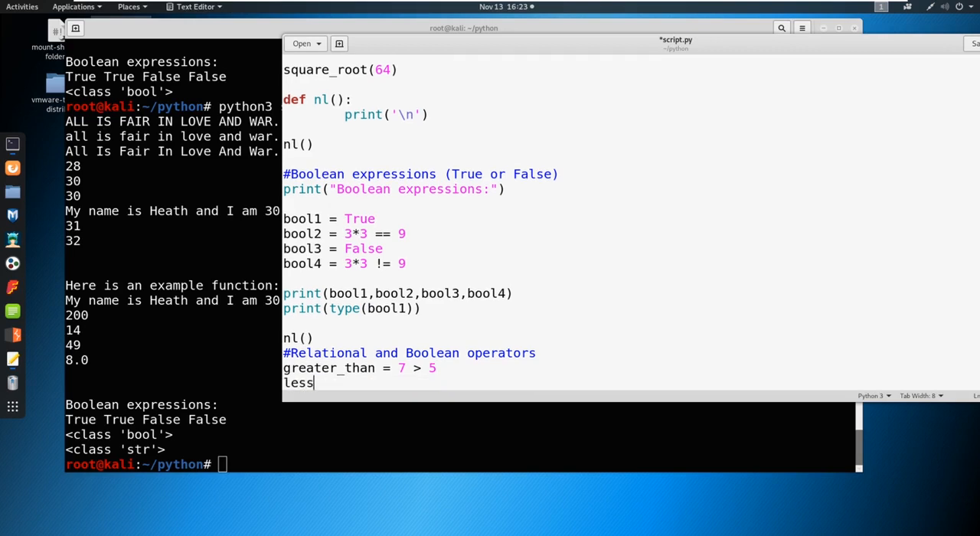
Add the lines less_than = 5 < 7 and greater_than_equal_to = 7 >= 7
type("_than =")
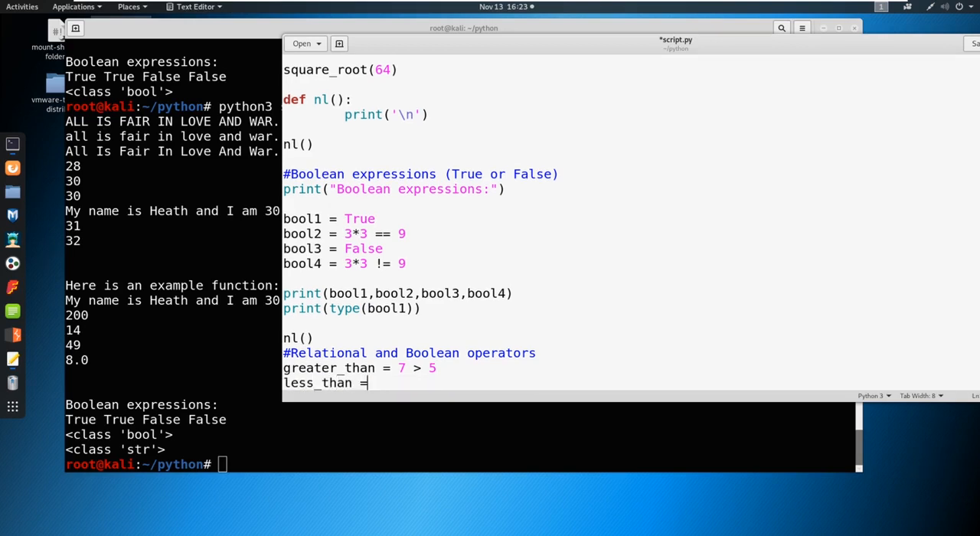
type("5 < 7")
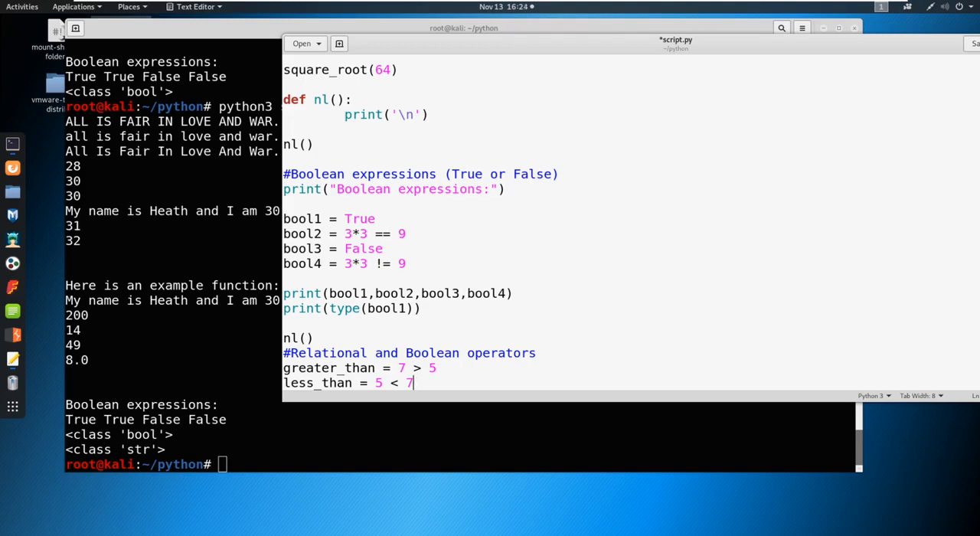
type("greater_th")
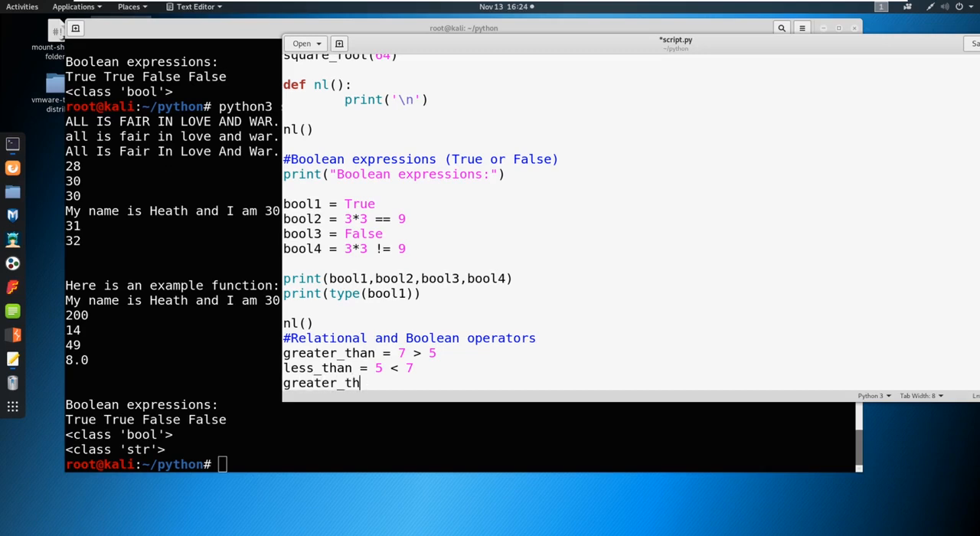
type("an_")
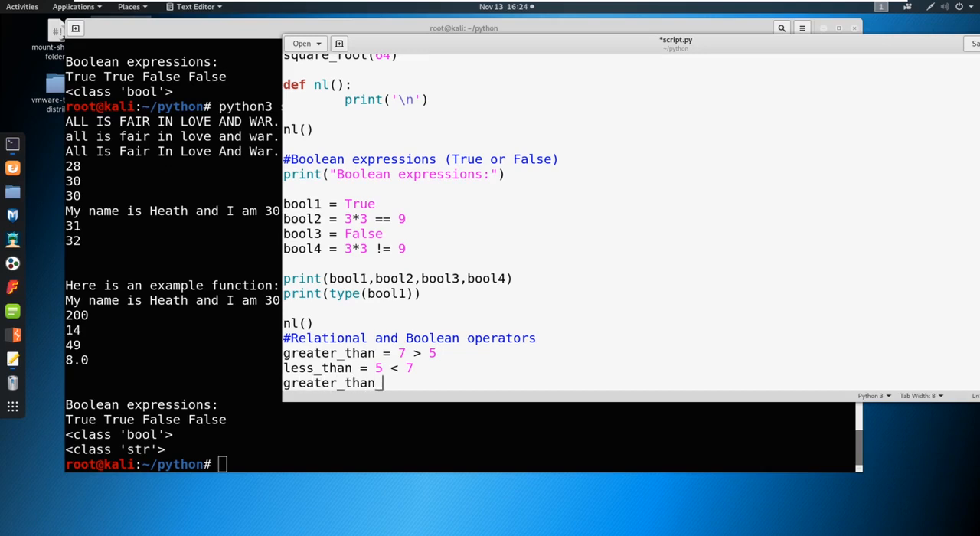
type("equal_t")
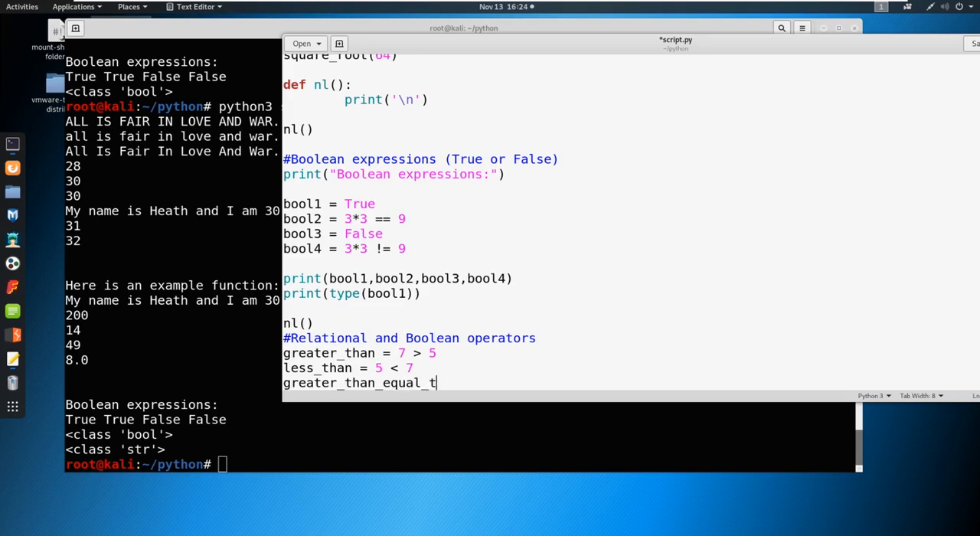
type("o =")
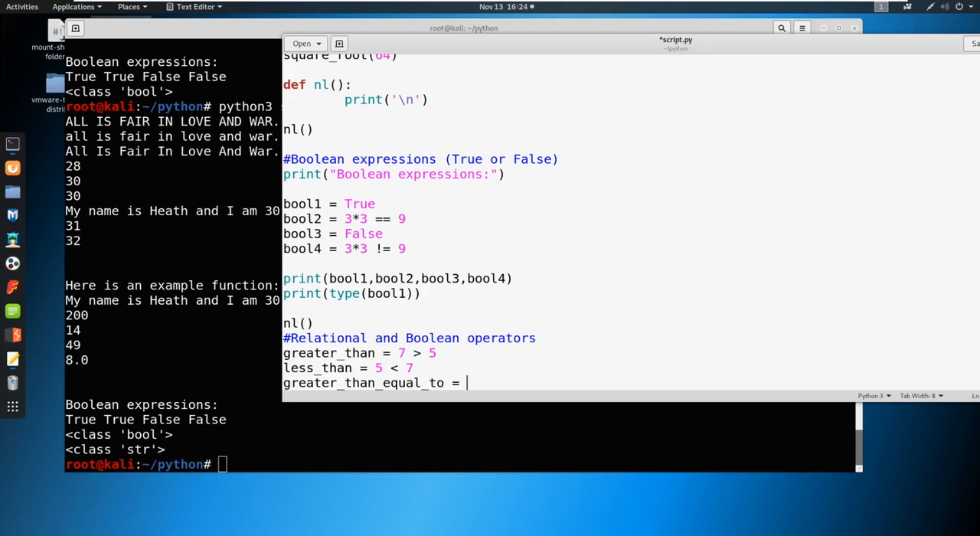
type("7 >")
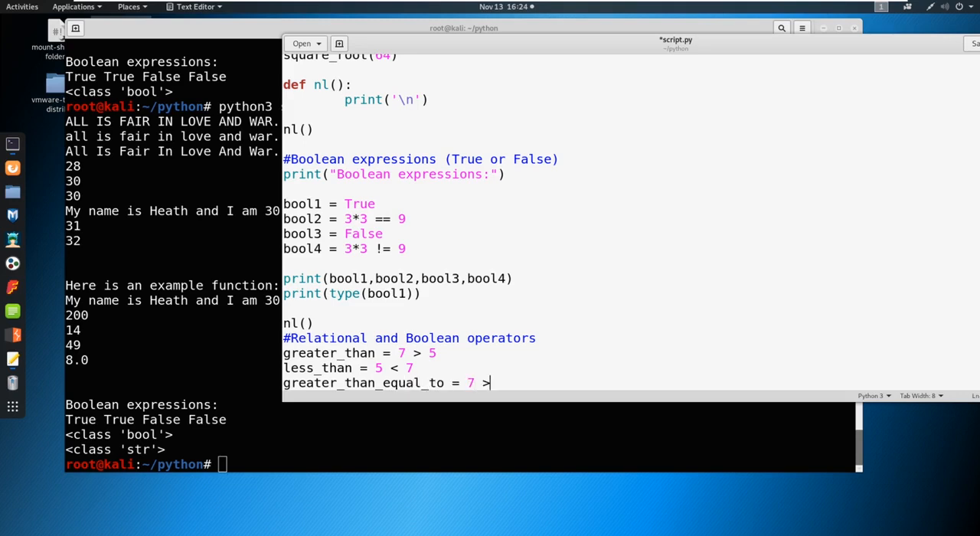
type("= 7")
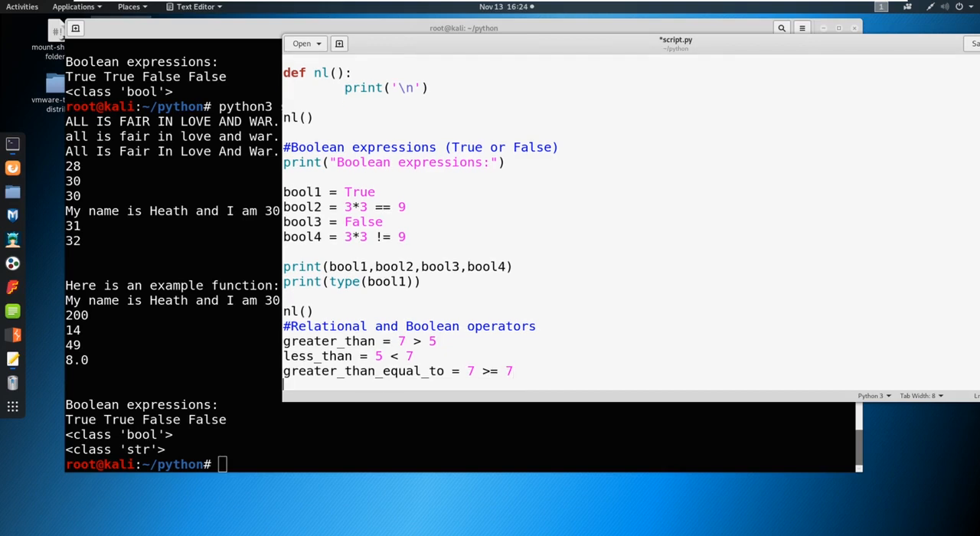
Type less_than_equal_to = 7 <= 7 on the next line
type("less_than_eq")
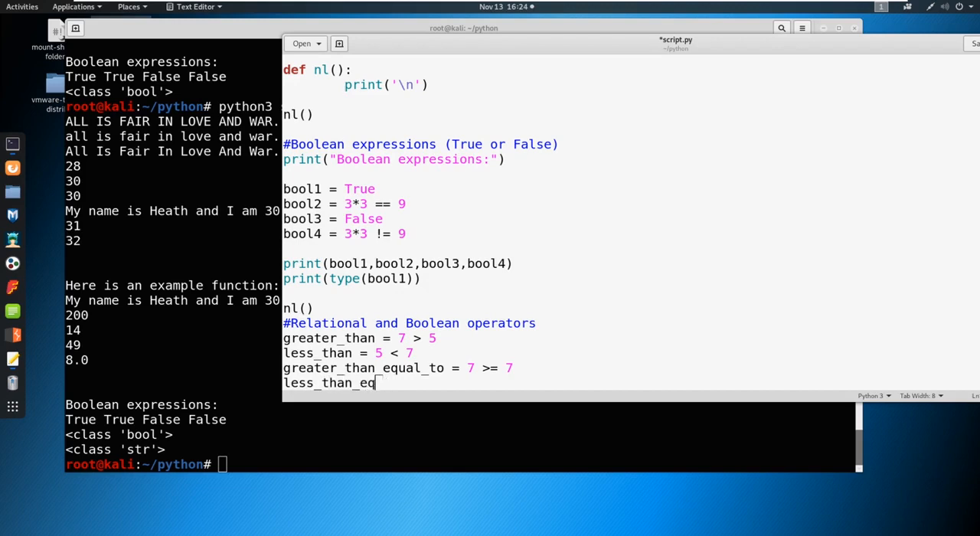
type("ual_to")
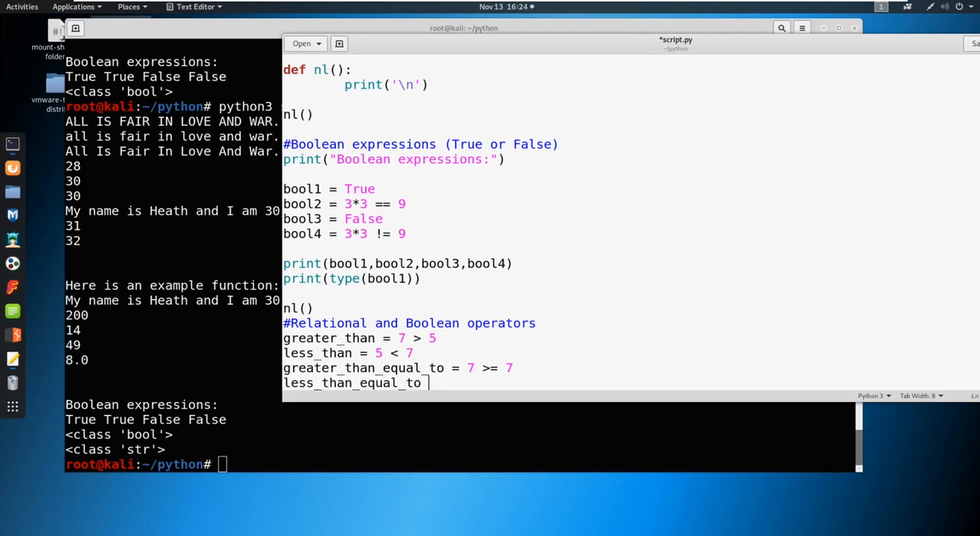
type("= 7")
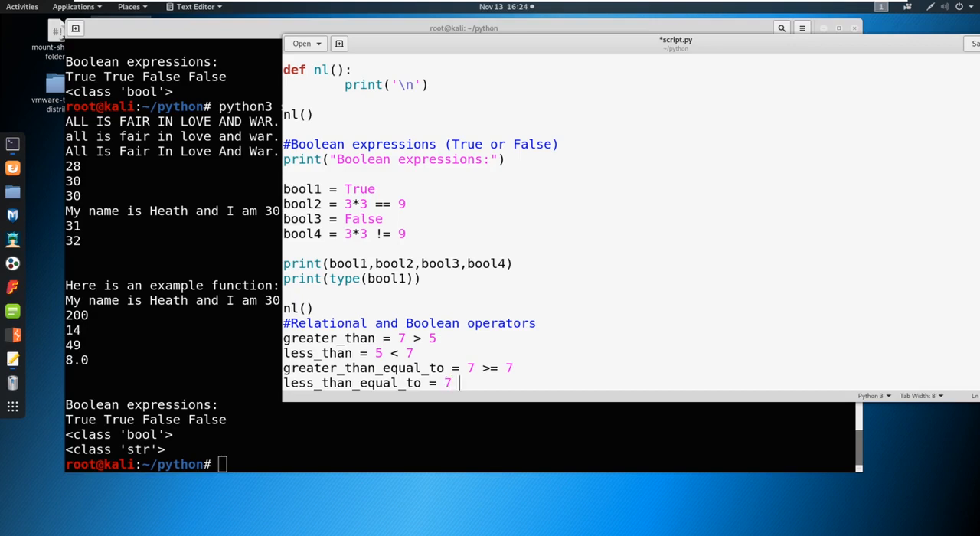
type("<=")
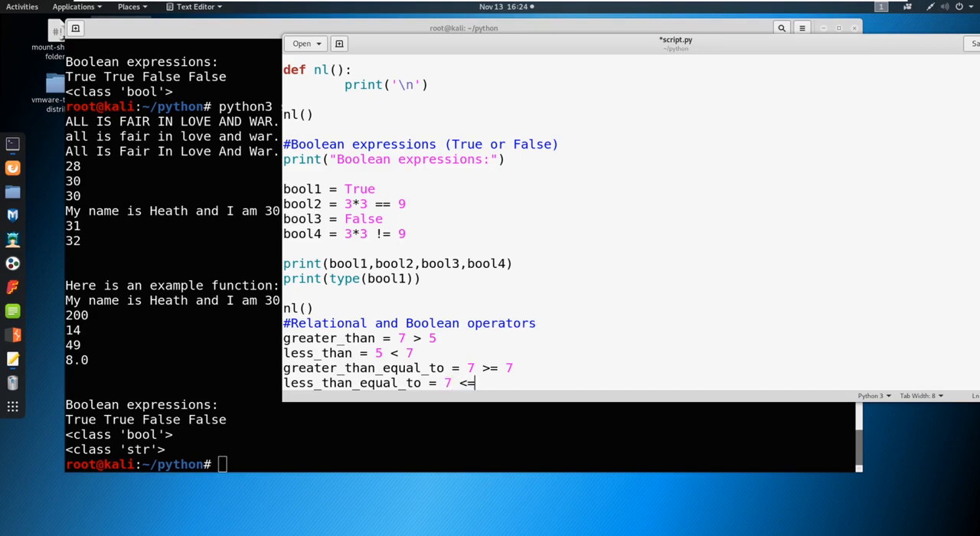
type("7")
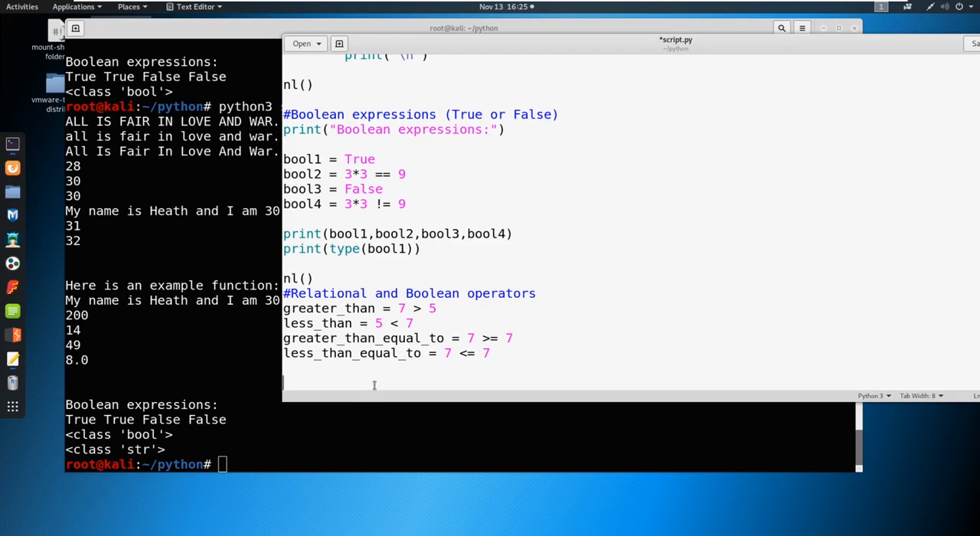
Type test_and = (7 > 5) and (5 < 7) with a #True comment below the comparisons
type("test")
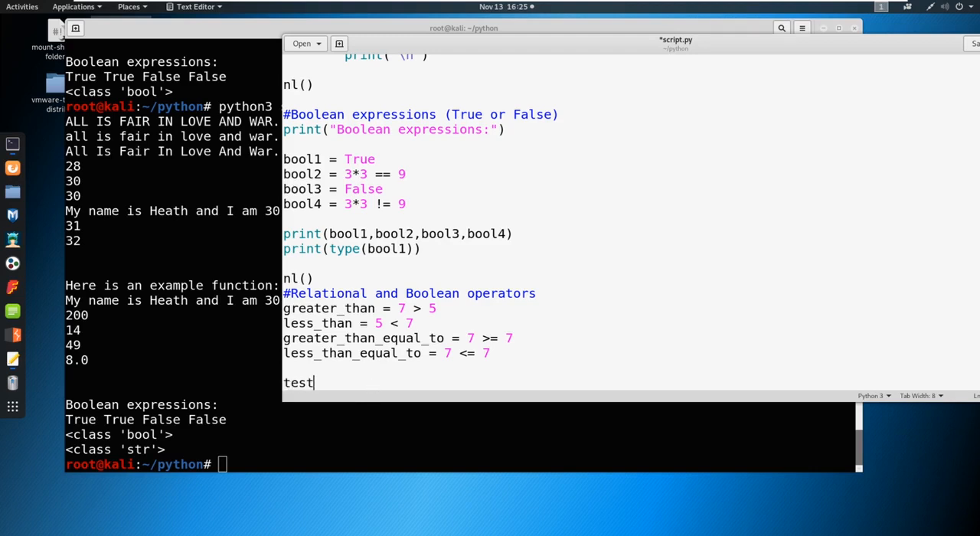
type("_and")
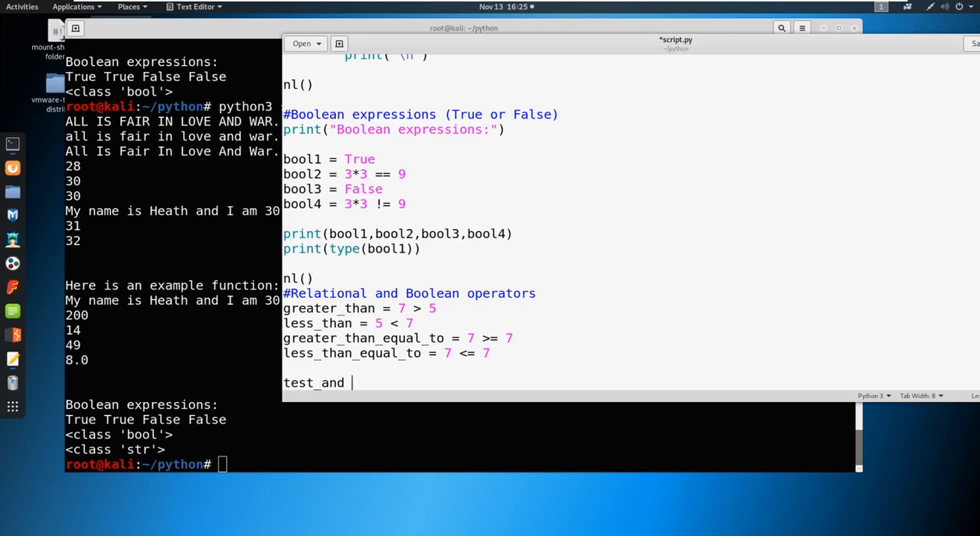
type("= (")
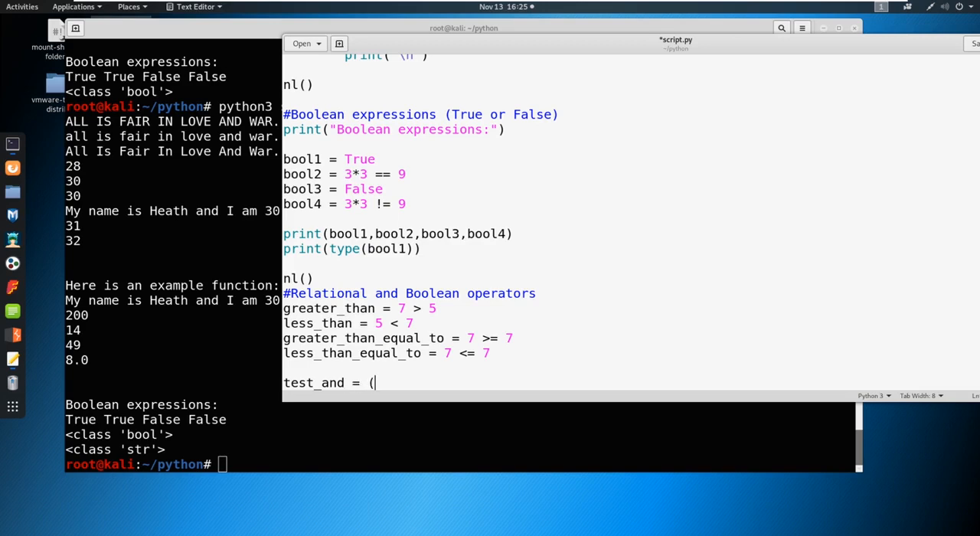
type("7 >")
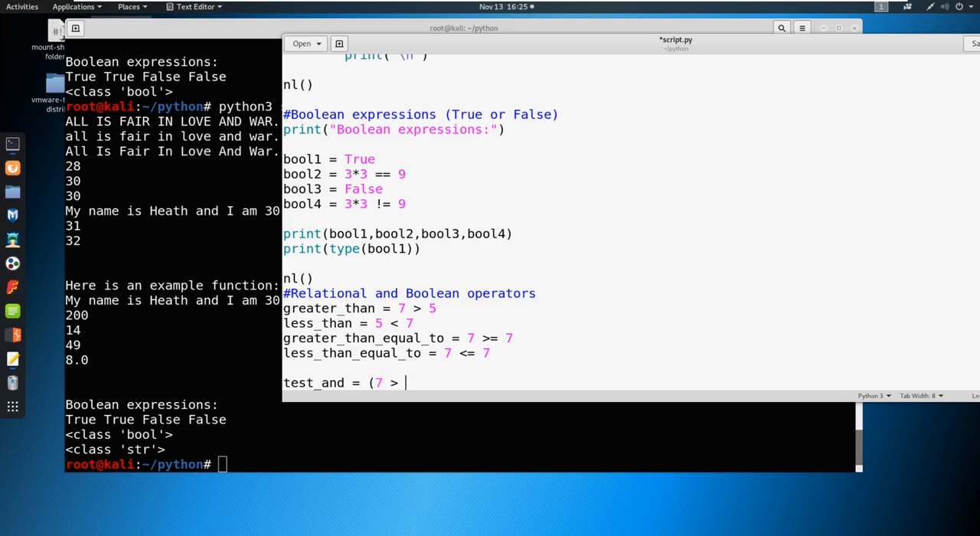
type("5) an")
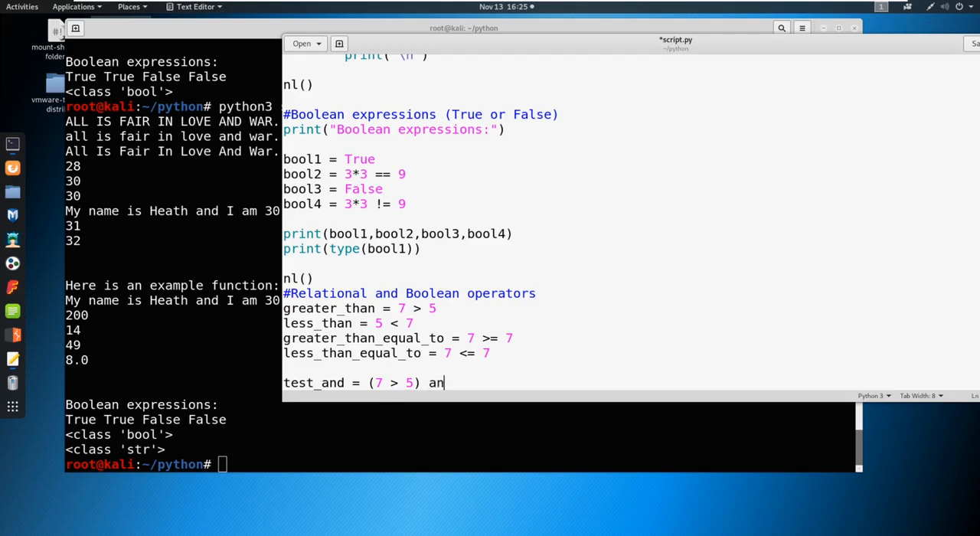
type("d (5")
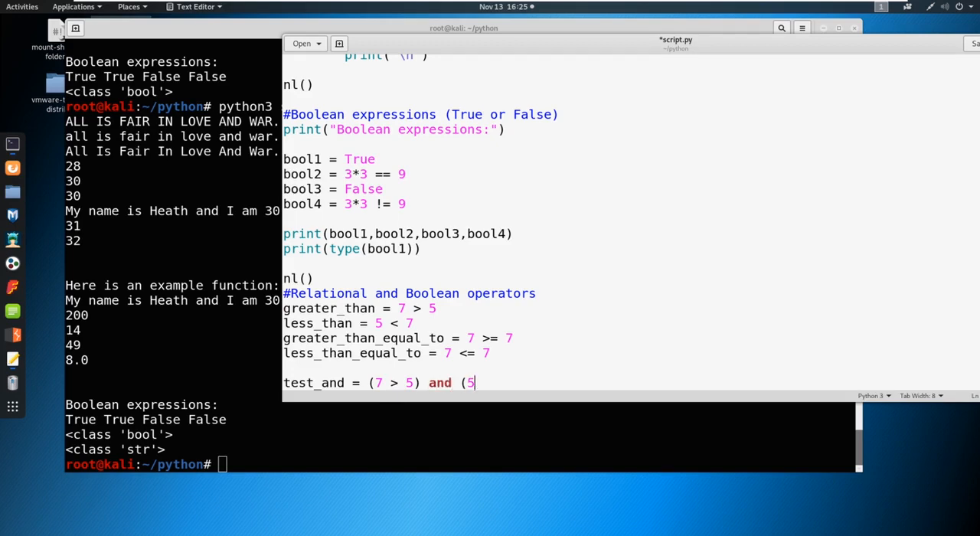
type("< 7")
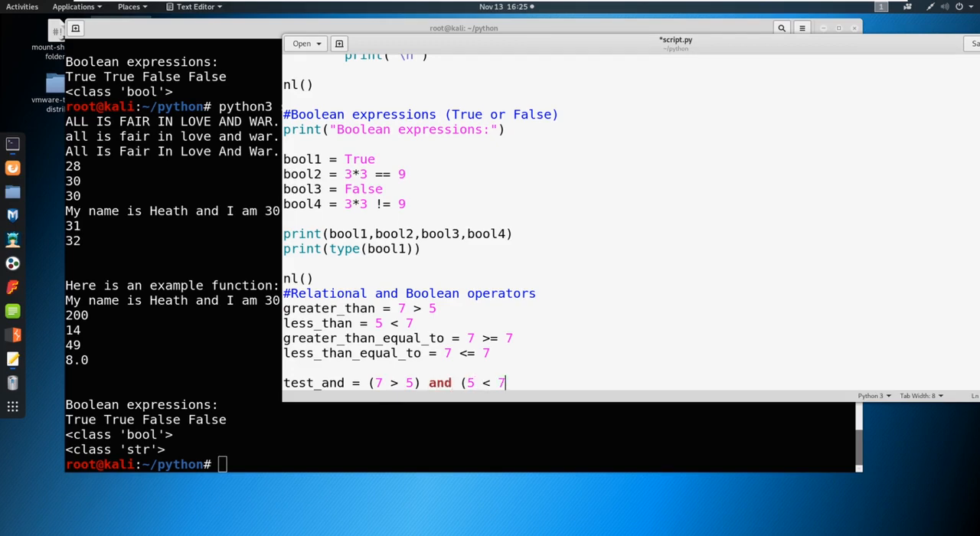
type(") #True")
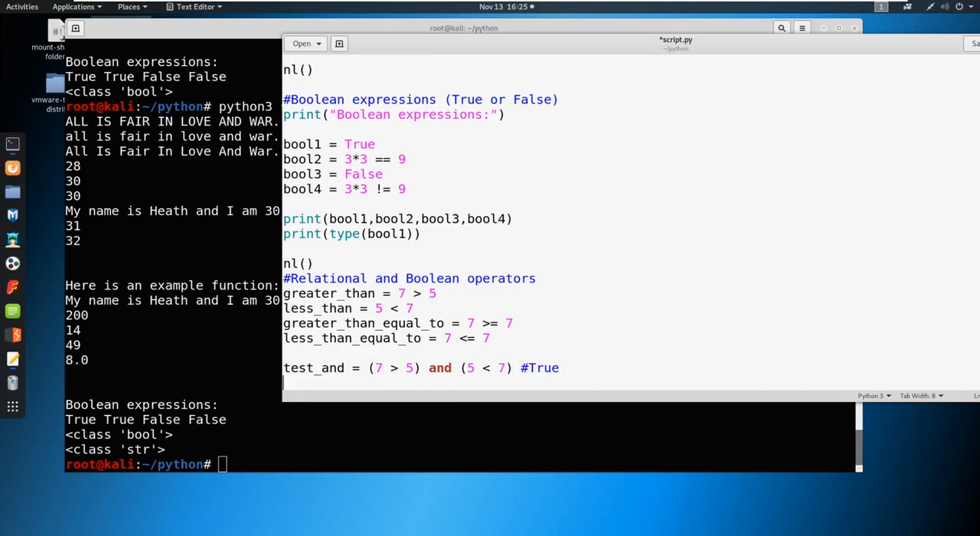
Type test_and2 = (7 > 5) and (5 > 7) #False and briefly highlight its 'and' operator
type("test")
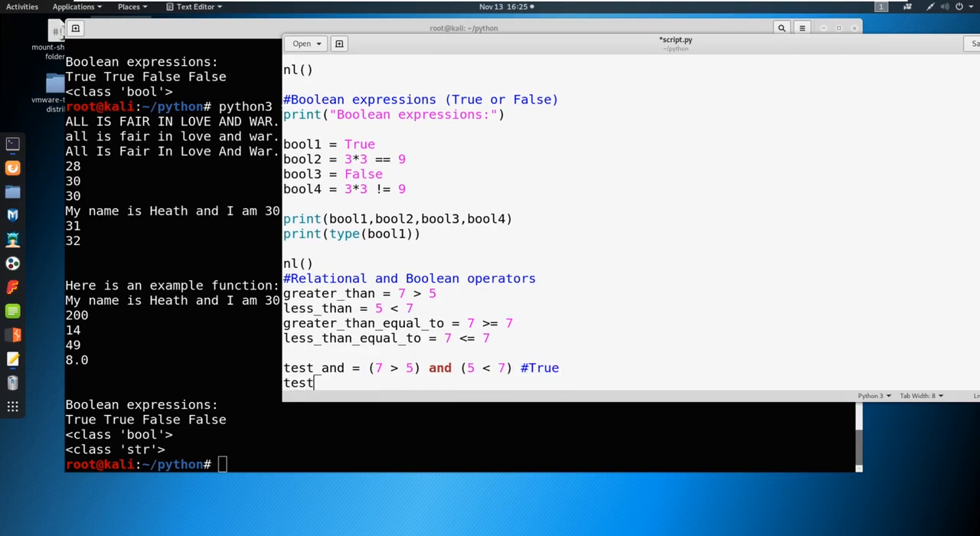
type("_and2 =")
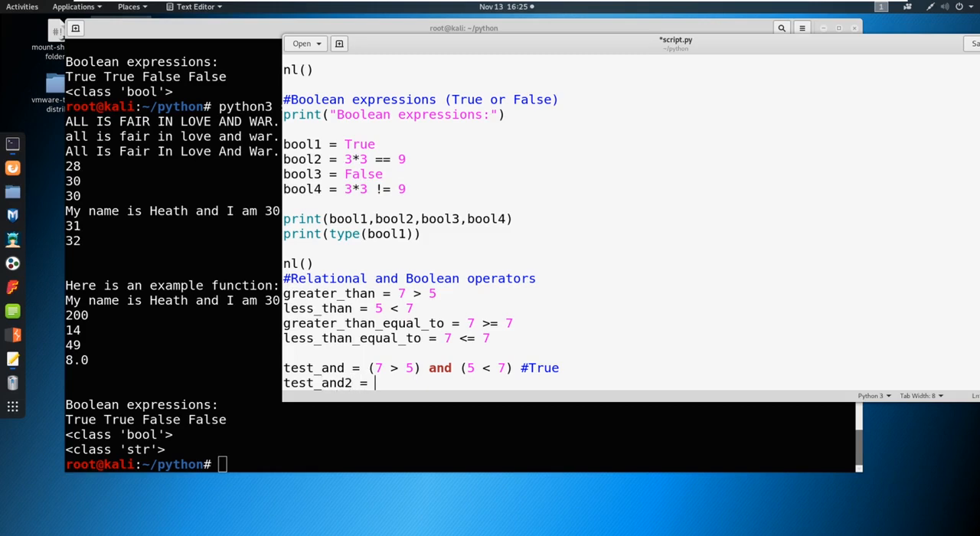
type("(7")
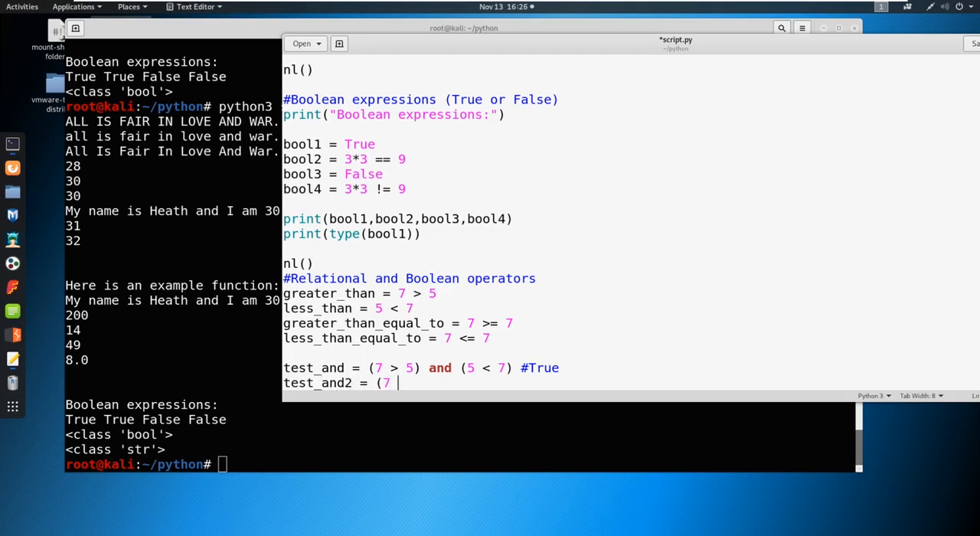
type("> 5)")
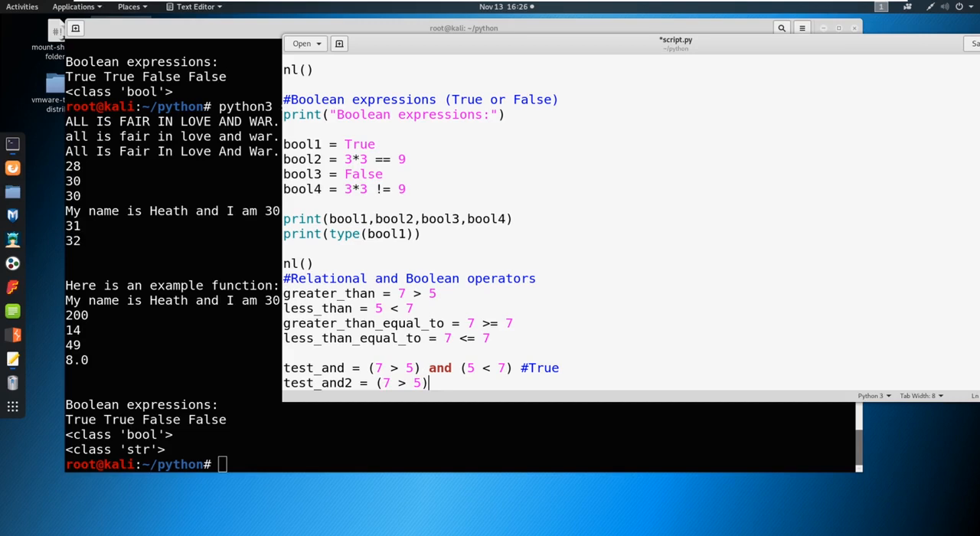
type("and")
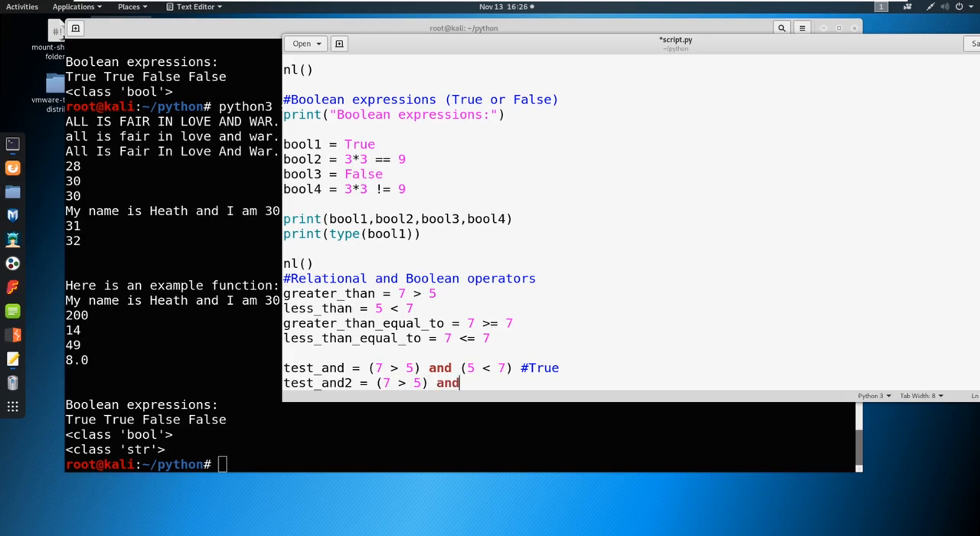
type("(5 > 7")
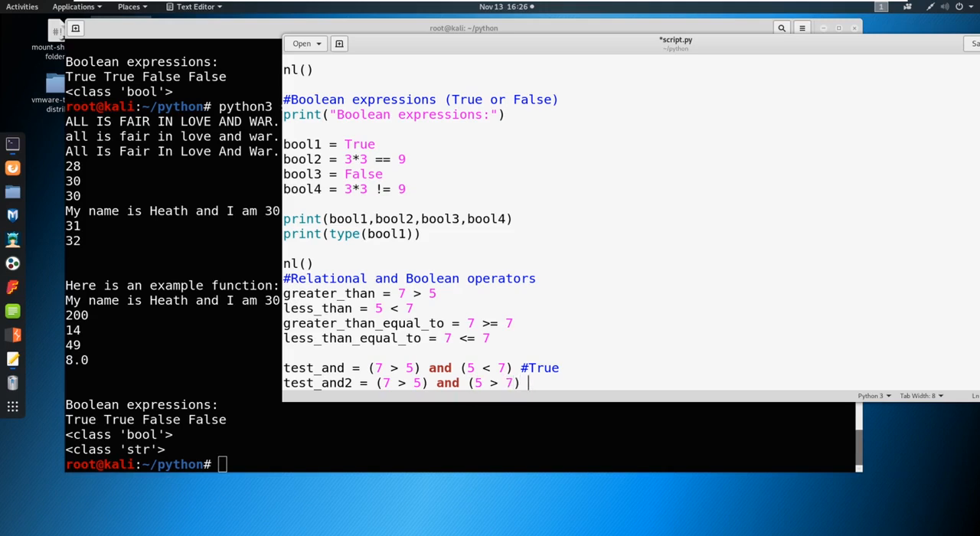
type("#fals")
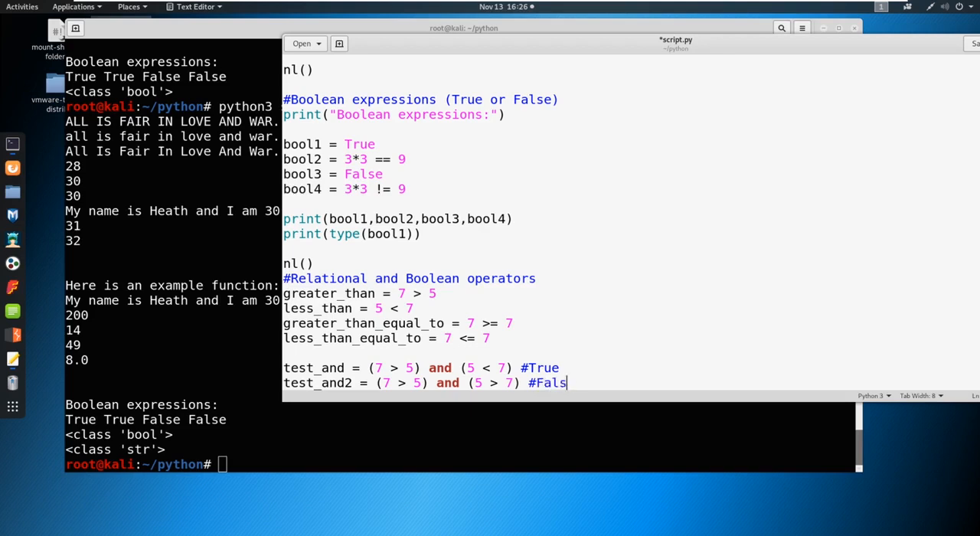
type("e")
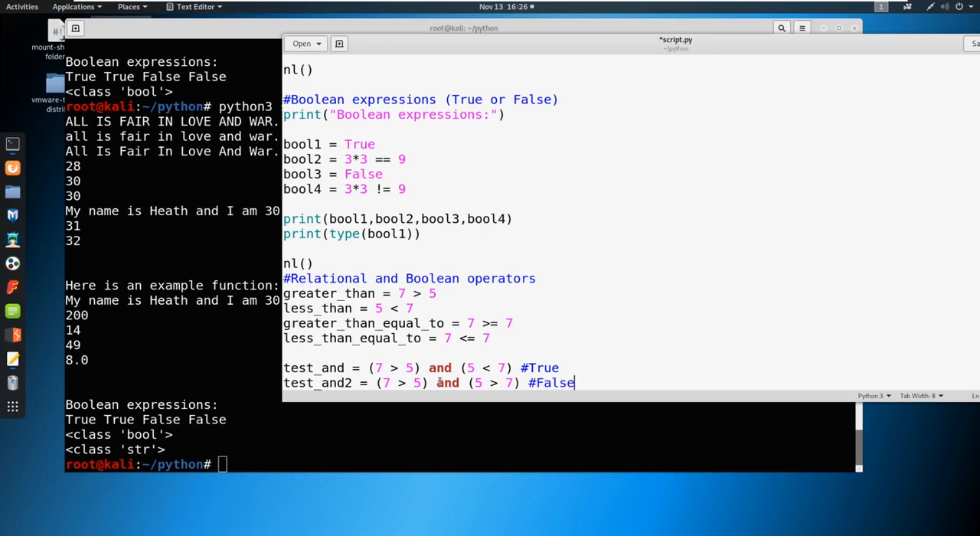
double_click(447, 383)
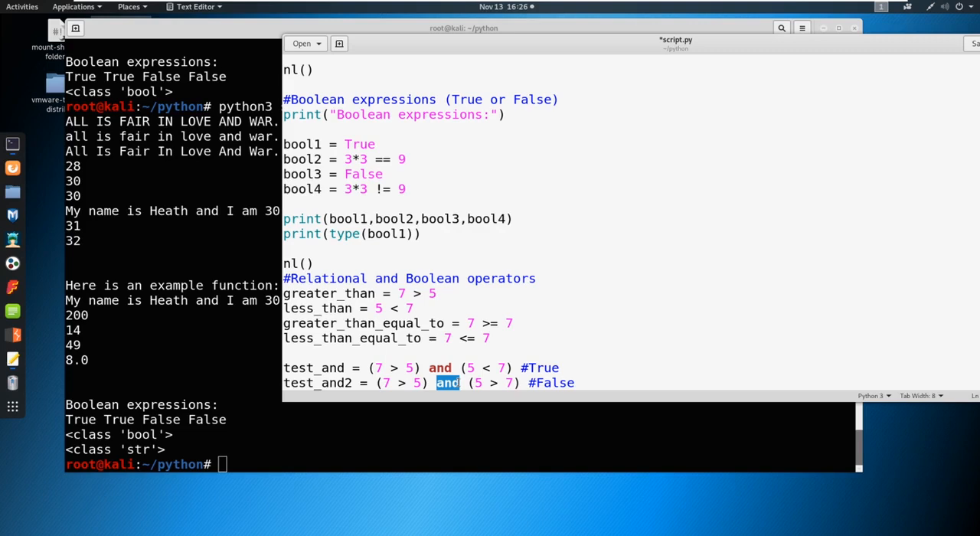
left_click(576, 383)
type("test")
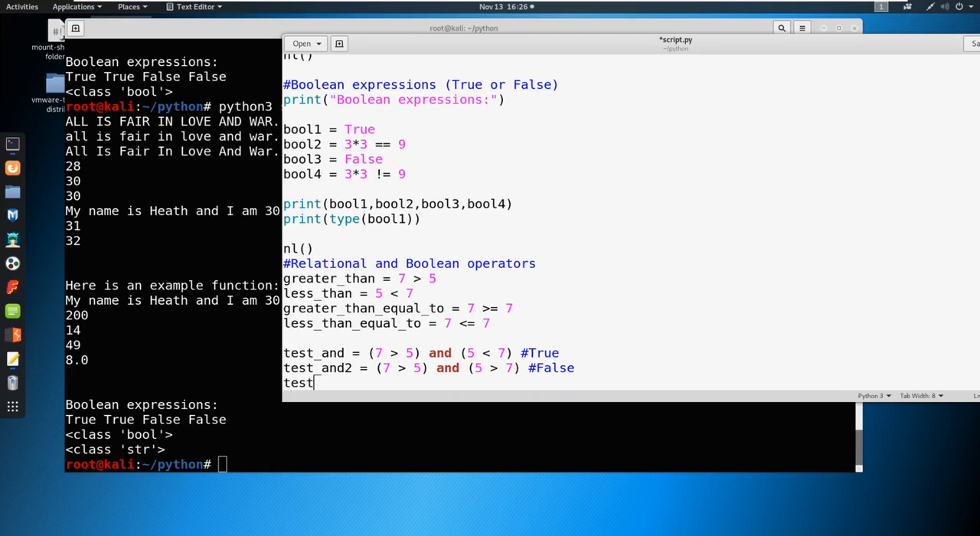
Type test_or = (7 > 5) or (5 < 7) followed by a #True comment
type("_or =")
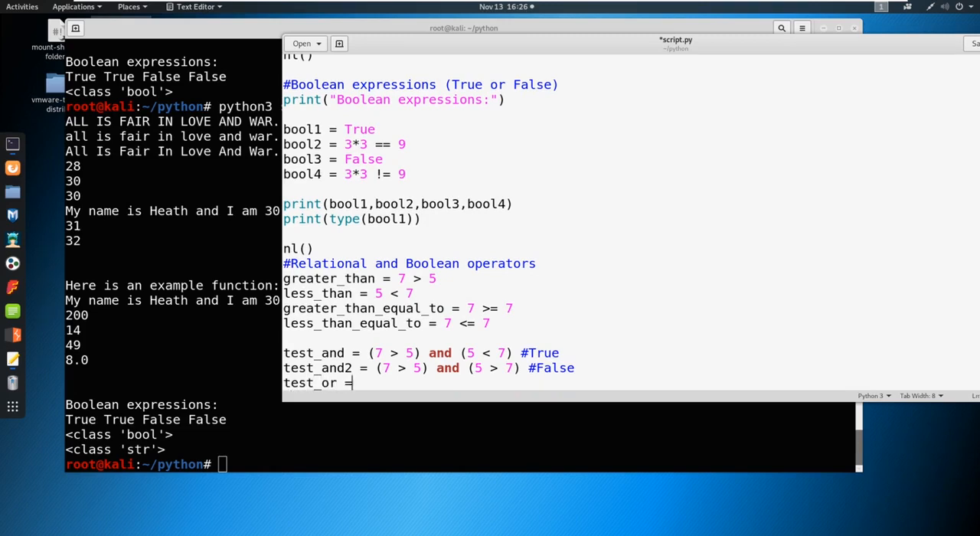
type("(7 > 5")
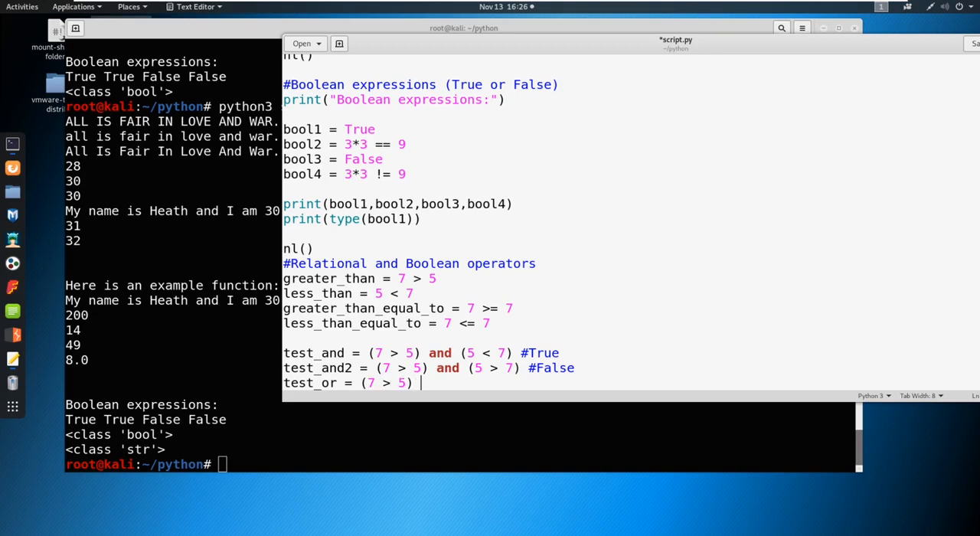
type("or (")
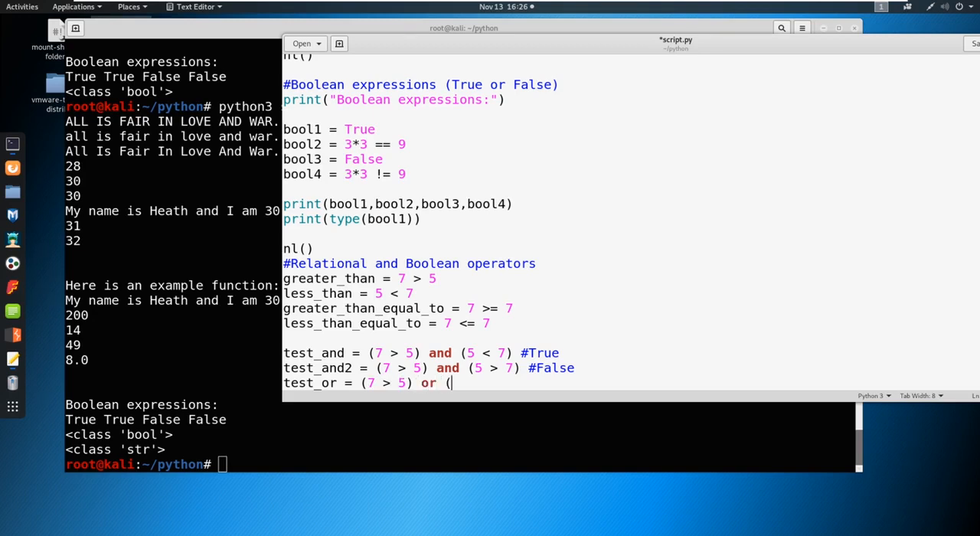
type("5 < 7")
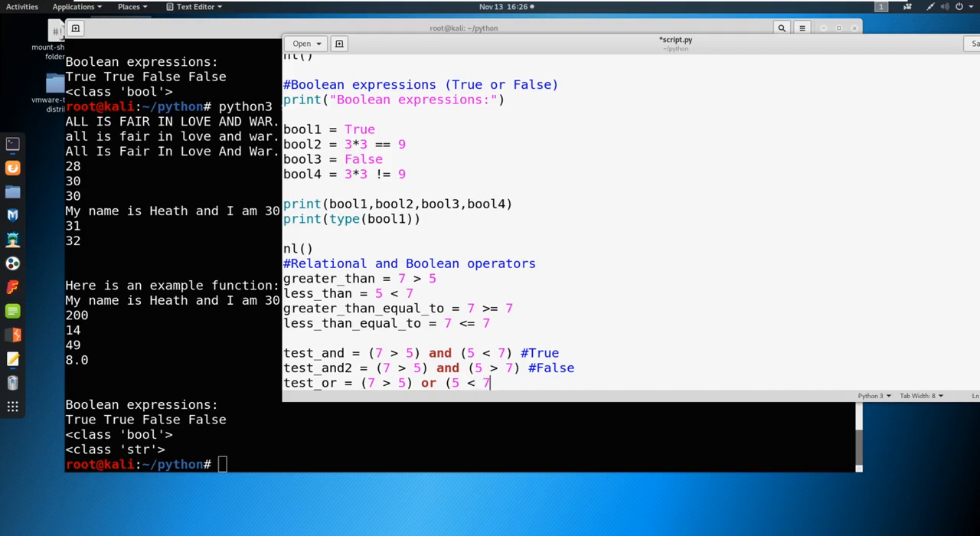
type("#")
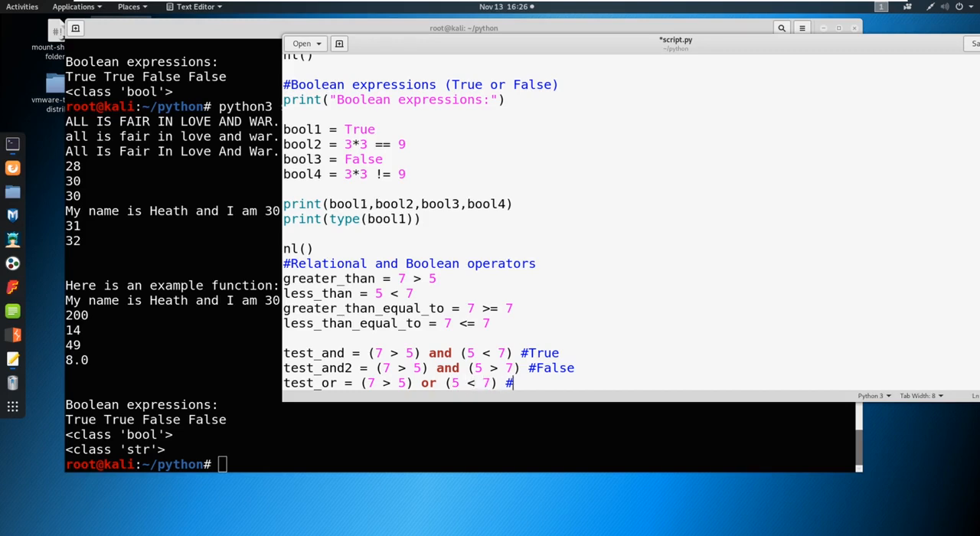
type("True")
type("test")
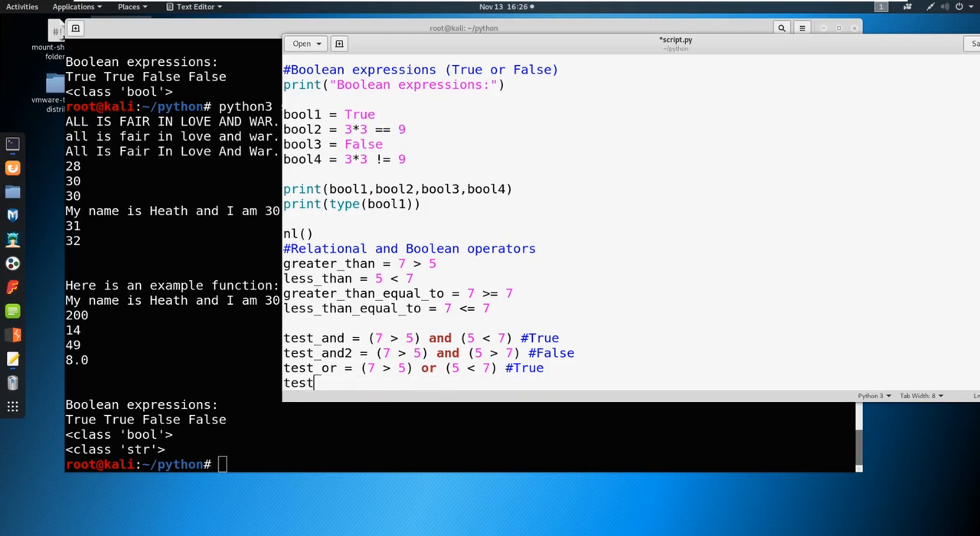
Finish test_or2 = (7 > 5) or (5 > 7) #True, then drag-highlight two lines
type("_or2 =")
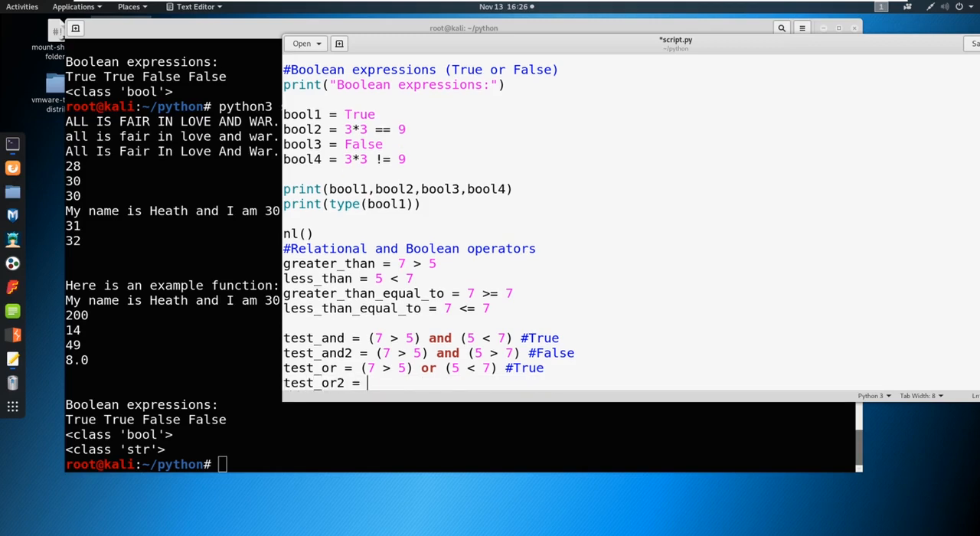
type("(7 > 5) or")
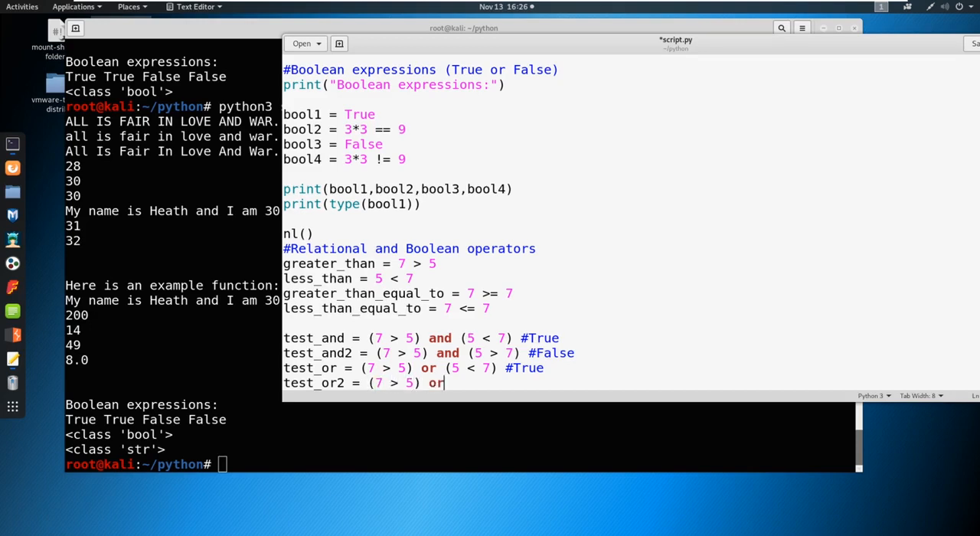
type("5 > 7")
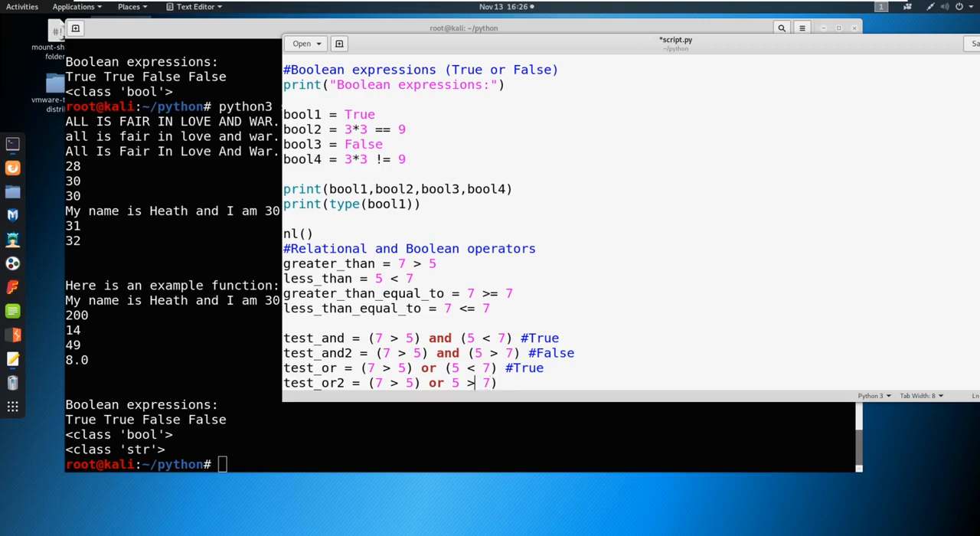
type("7)")
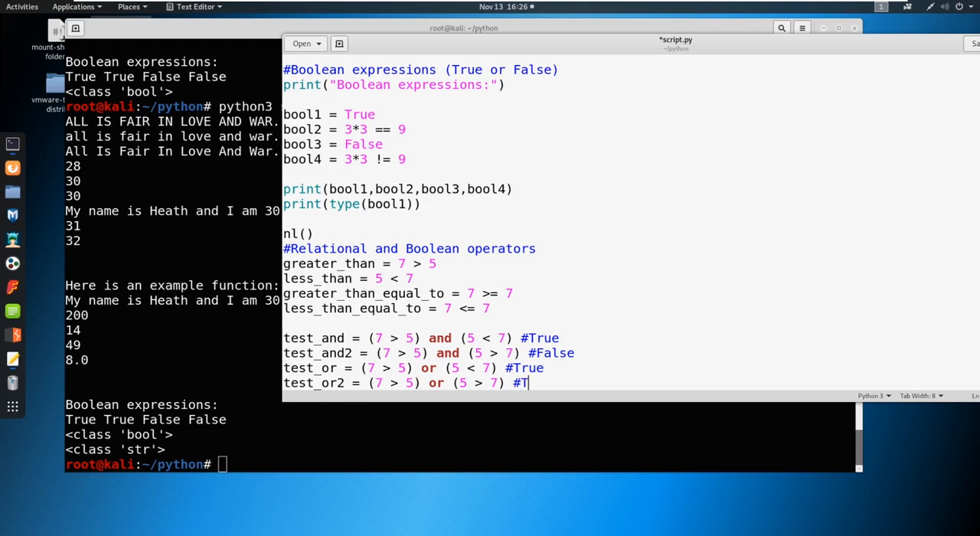
type("rue")
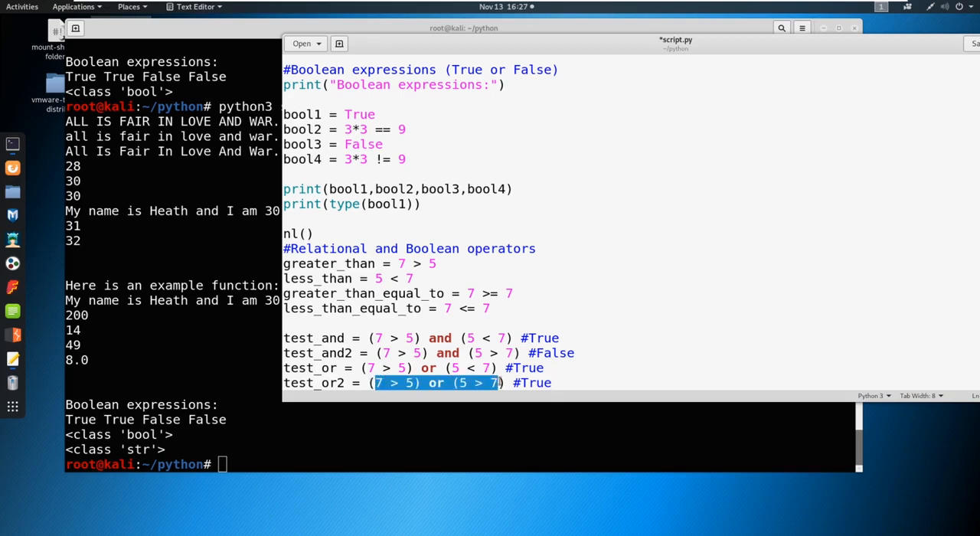
mouse_move(418, 337)
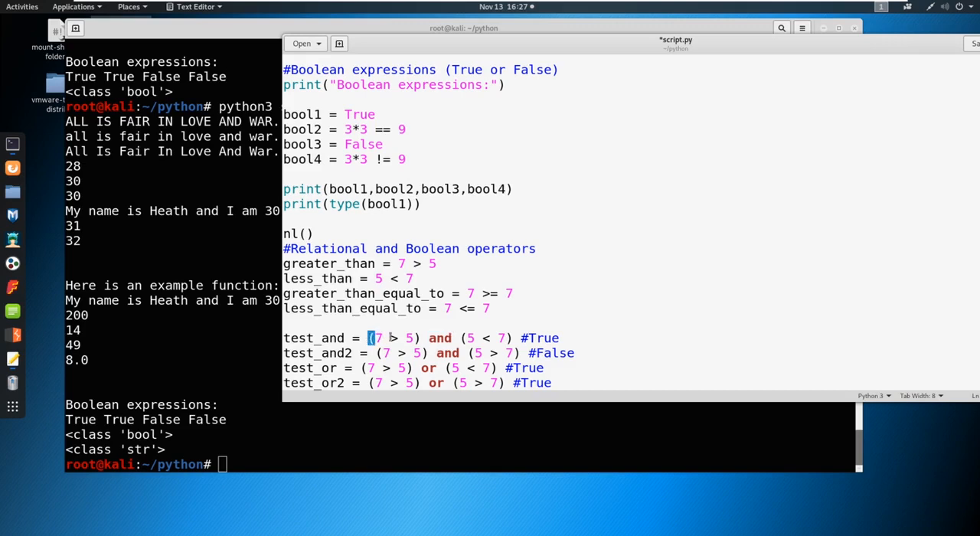
left_click_drag(367, 338, 560, 338)
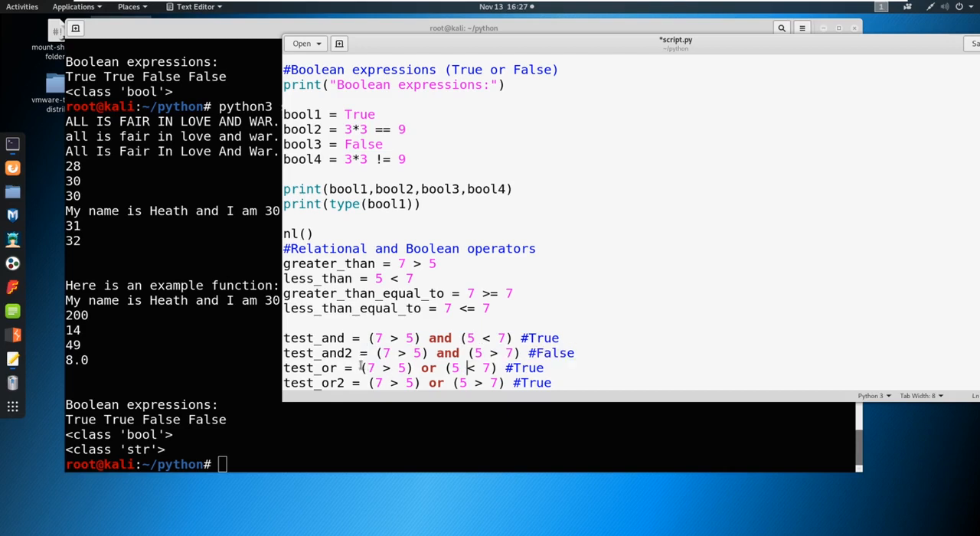
left_click_drag(363, 368, 543, 368)
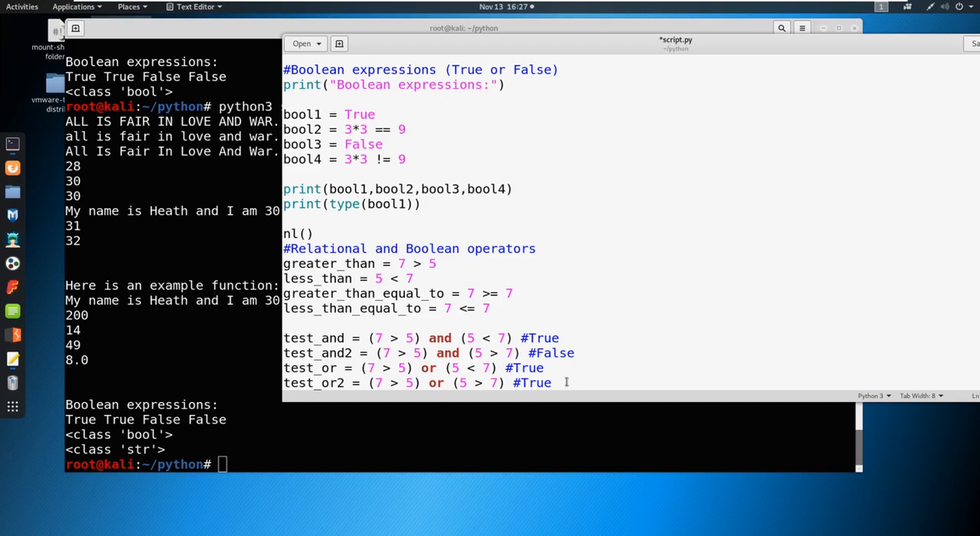
Below the or tests, type test_not = not True with a #False comment
scroll("down", 3)
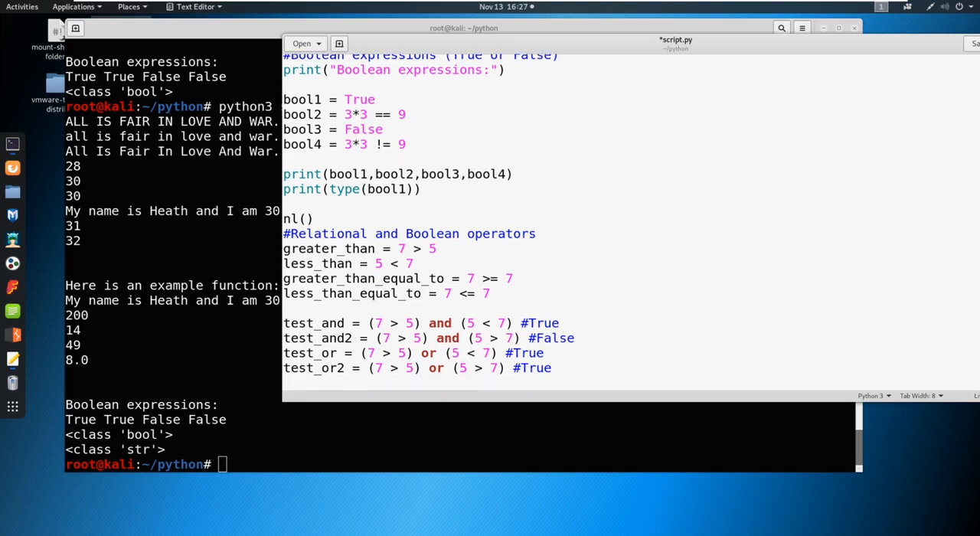
scroll("down", 3)
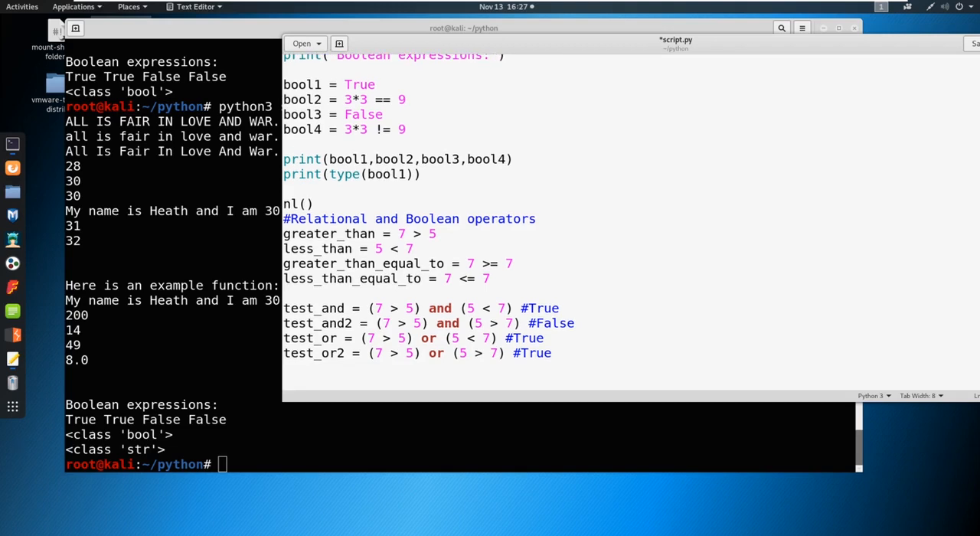
type("test_not =")
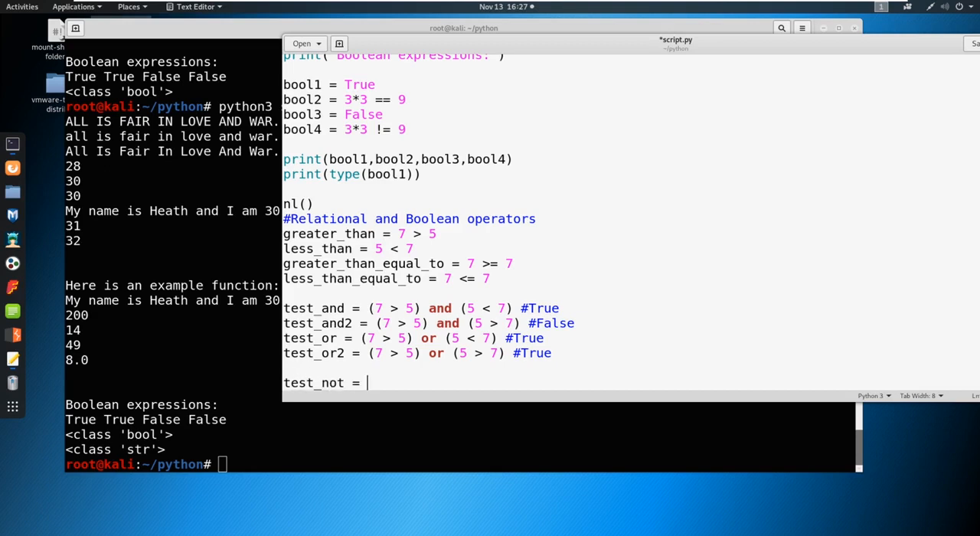
type("not Tr")
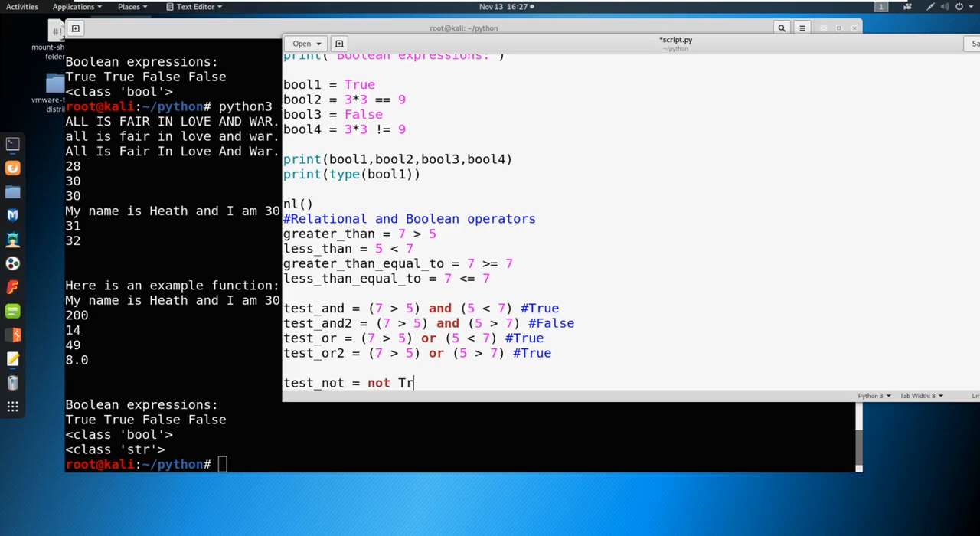
type("ue")
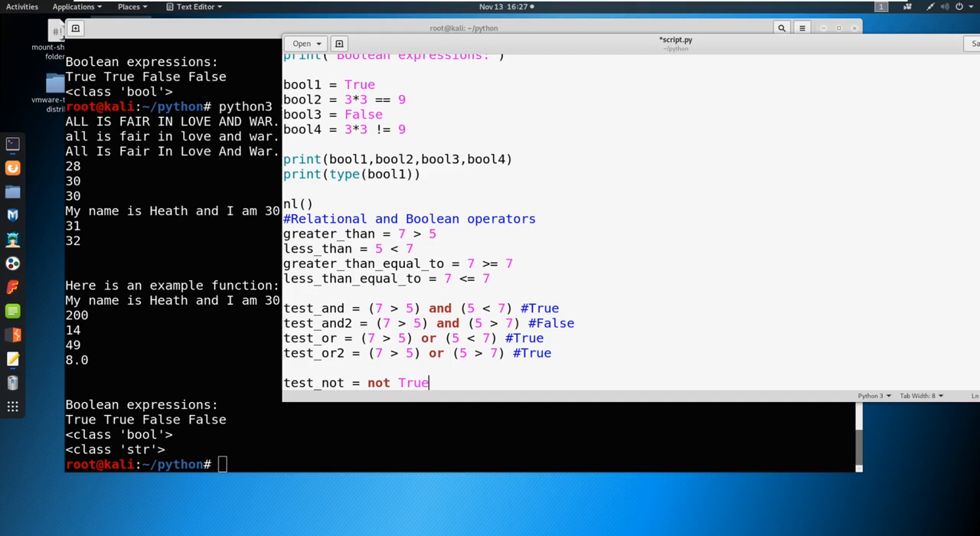
type("#Fals")
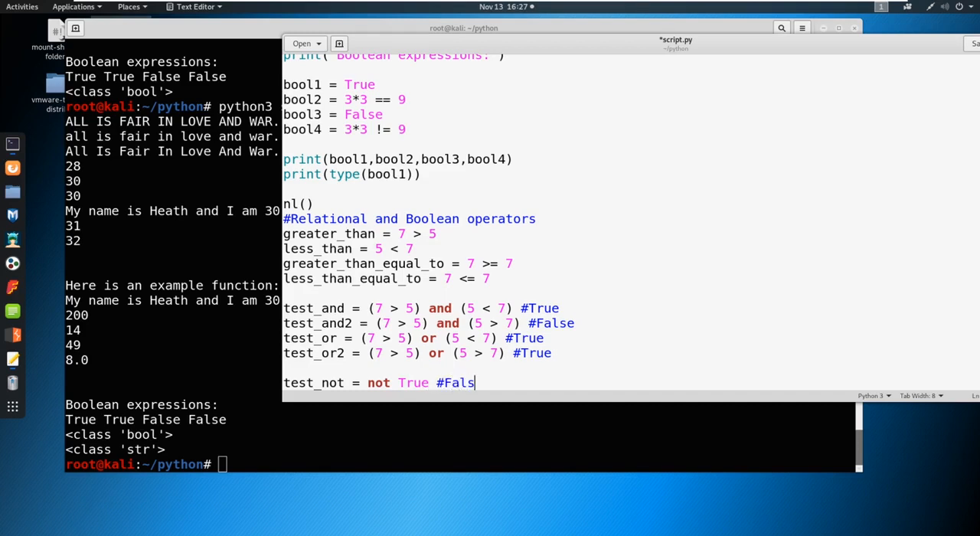
type("e")
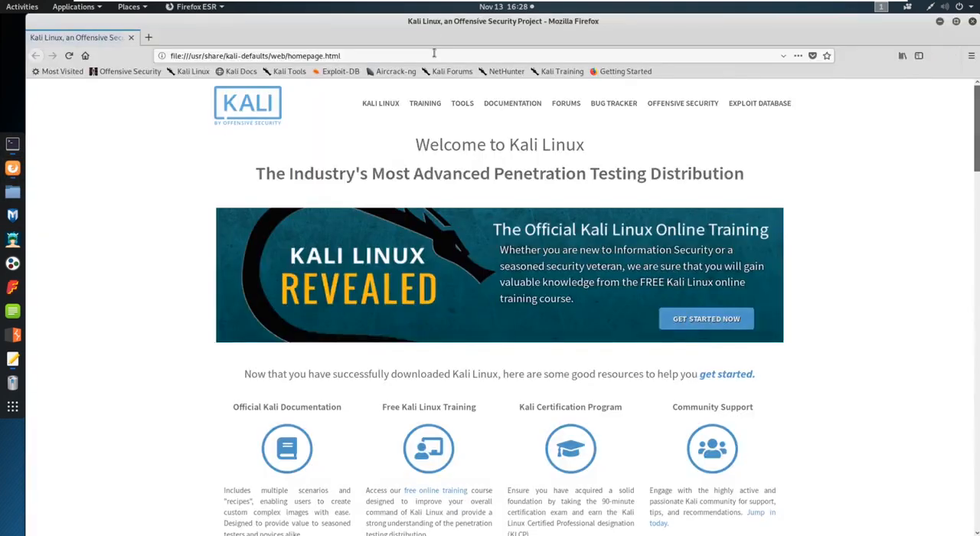
Search Google for 'true false chart python' and view the image results
type("goog")
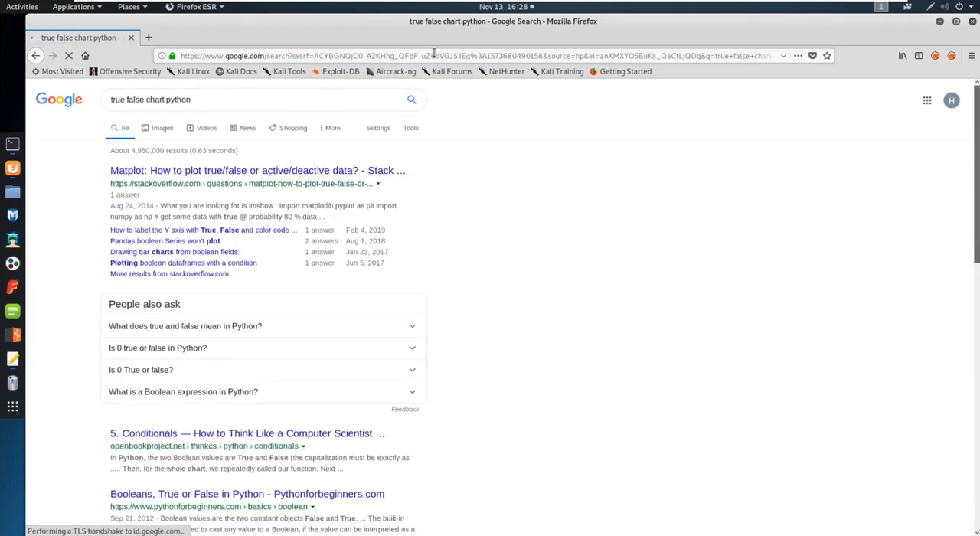
left_click(162, 128)
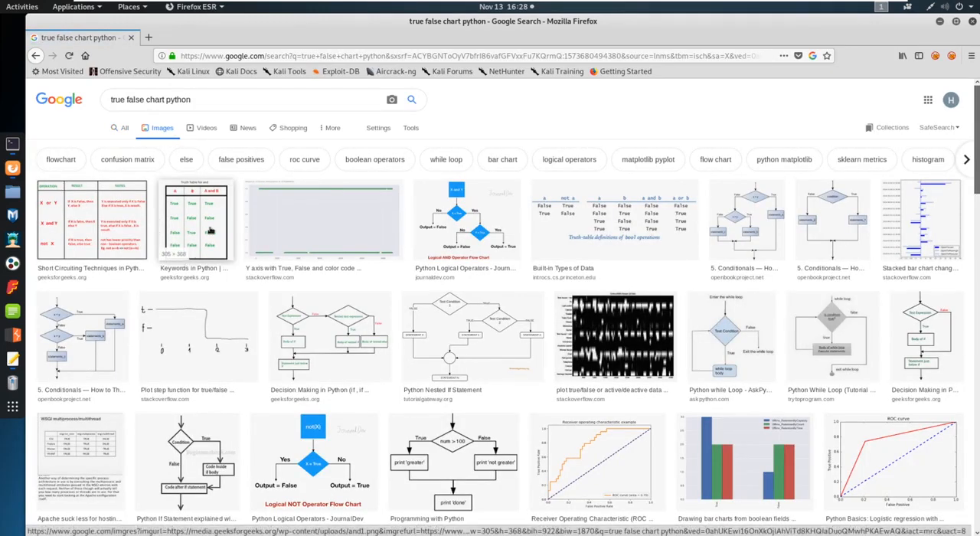
Open the GeeksforGeeks 'Truth Table for and' image preview in Firefox's image results
left_click(196, 221)
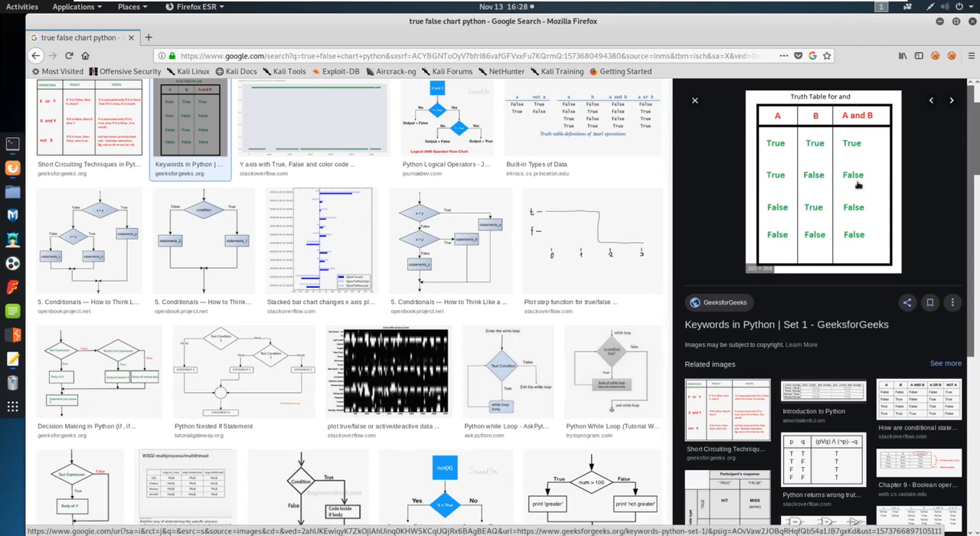
mouse_move(816, 151)
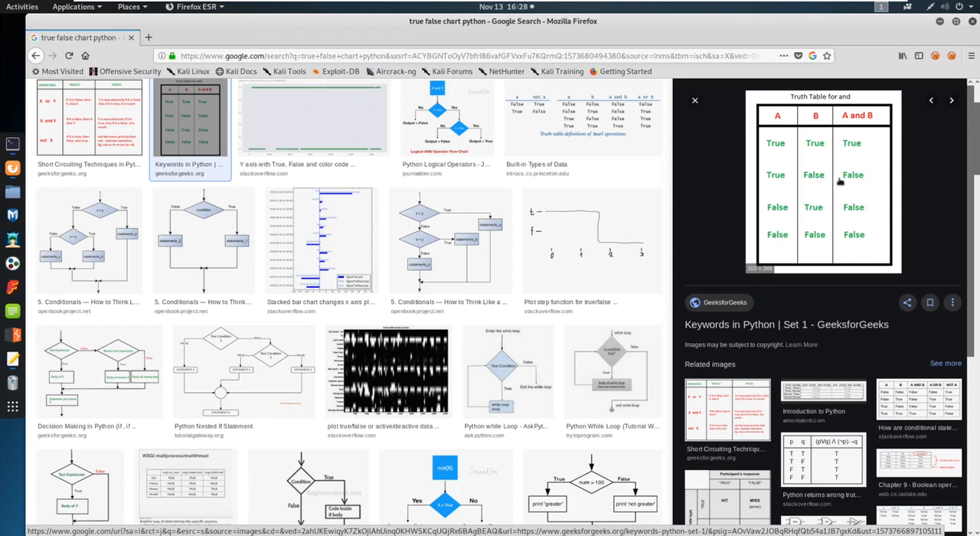
mouse_move(813, 213)
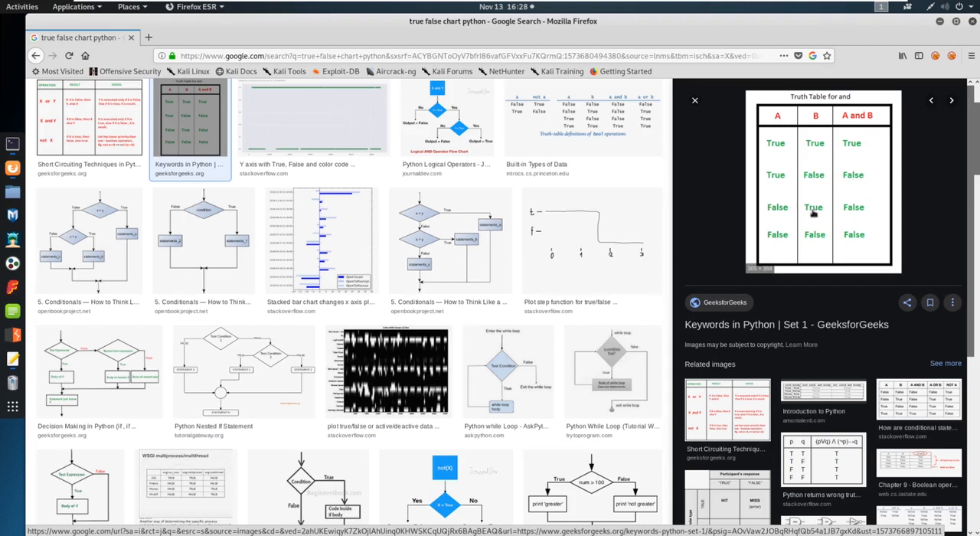
mouse_move(880, 244)
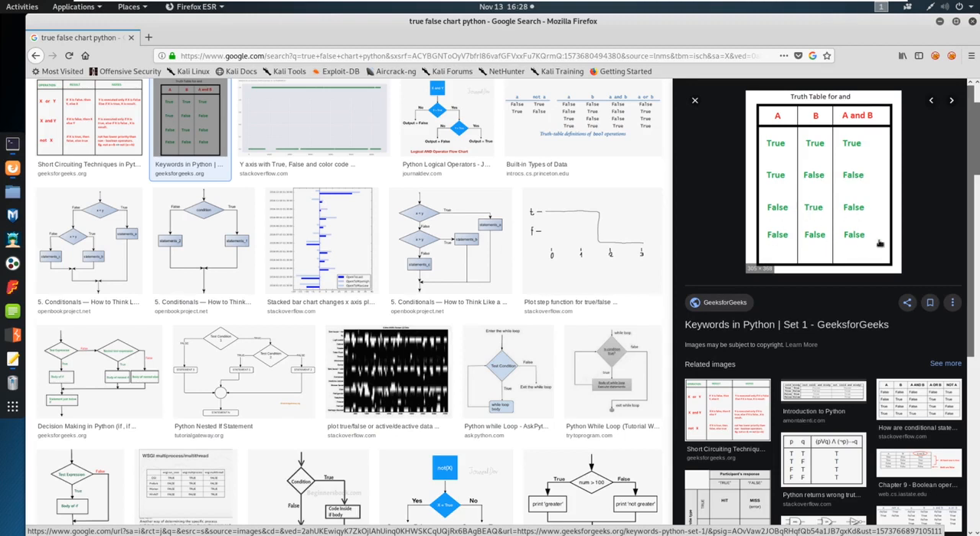
mouse_move(833, 158)
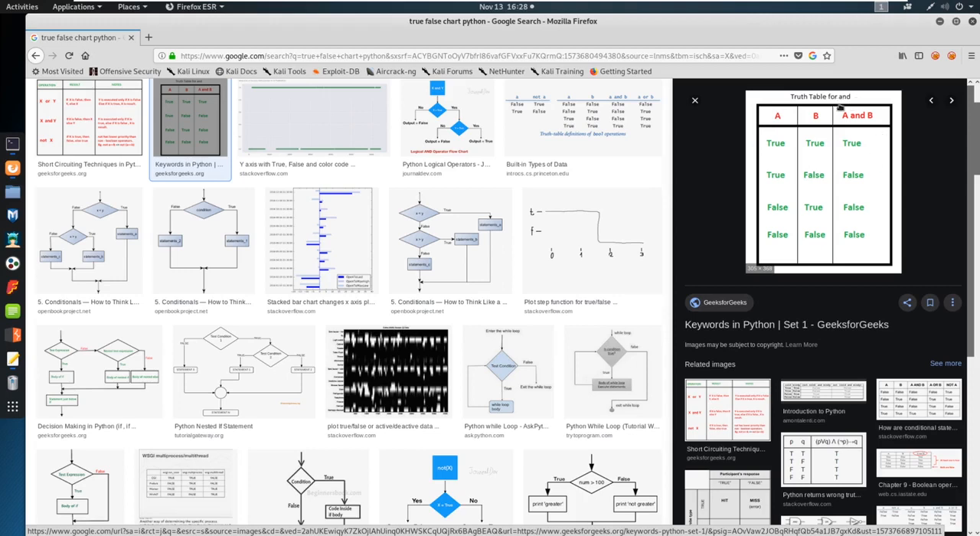
mouse_move(537, 194)
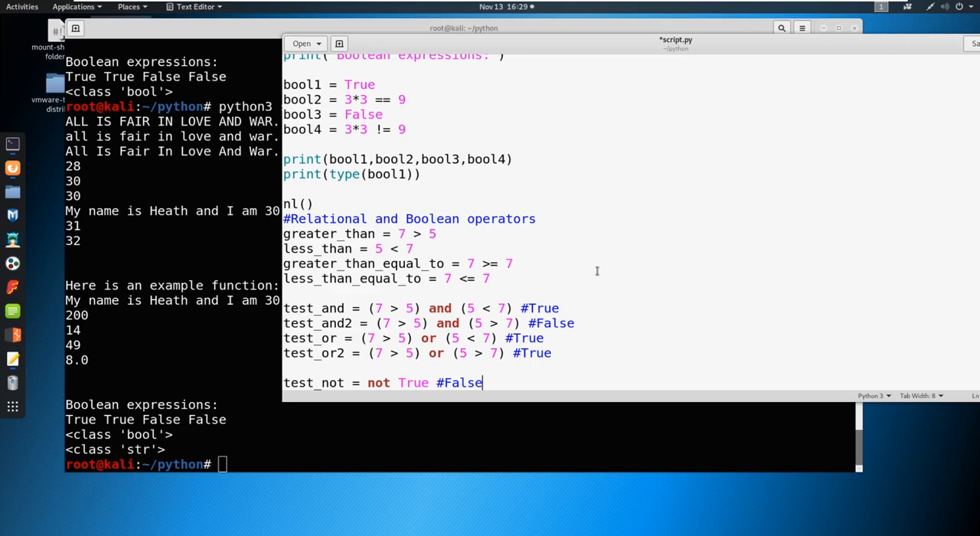
mouse_move(485, 264)
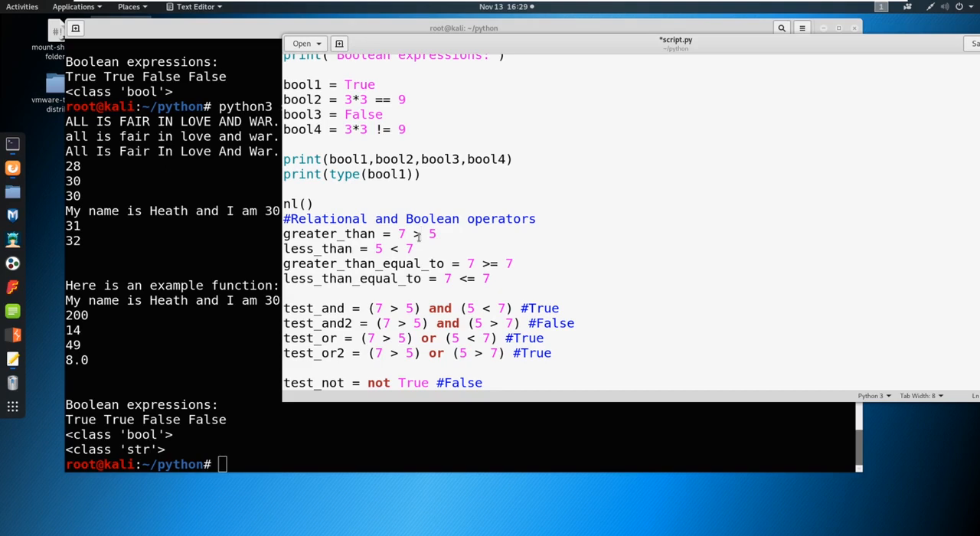
Return to script.py in gedit, showing the operators section ending with test_not = not True #False
double_click(415, 234)
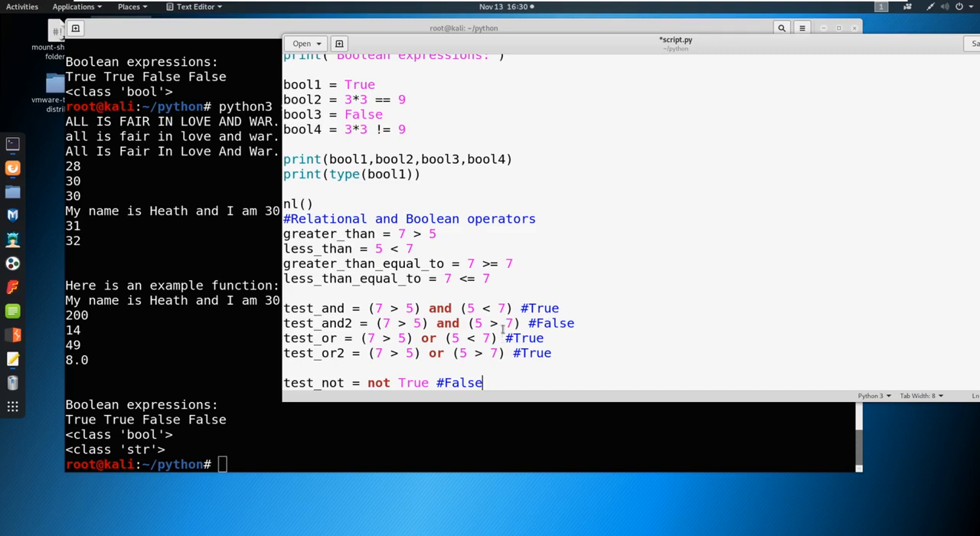
mouse_move(482, 314)
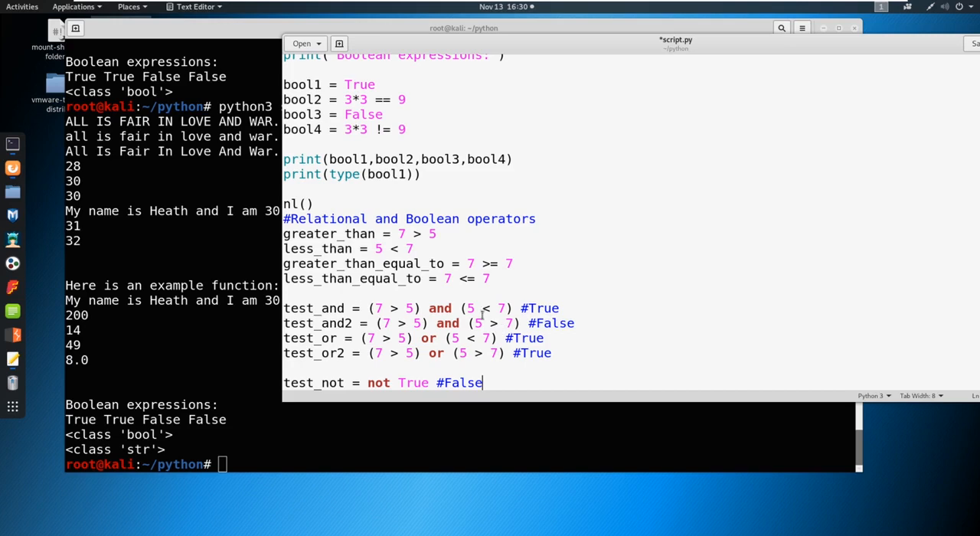